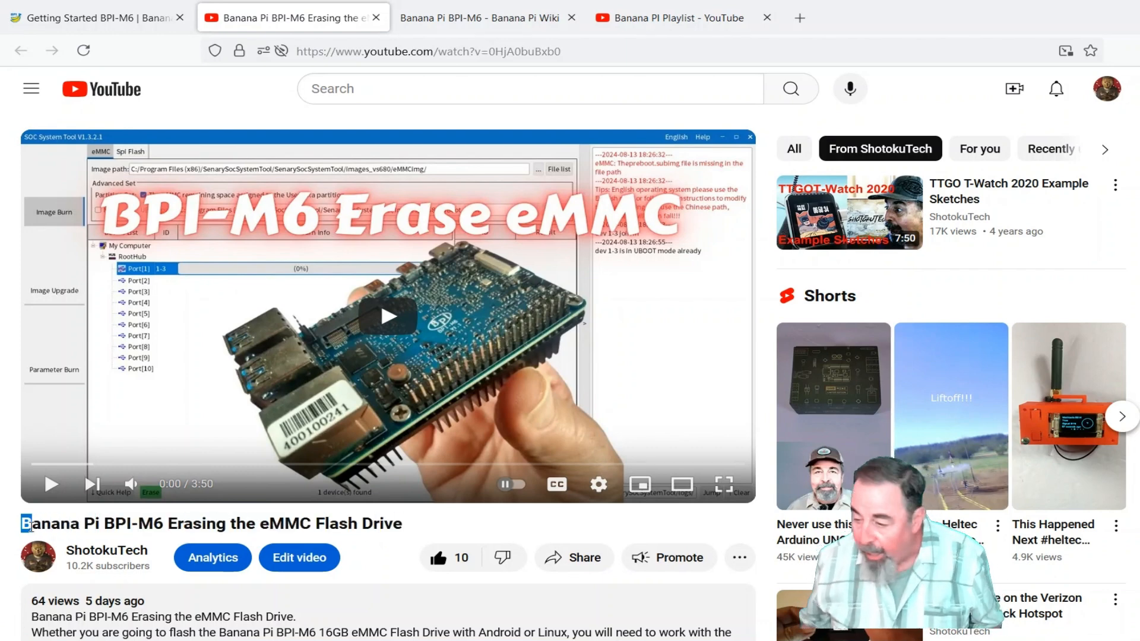
mouse_move(480, 18)
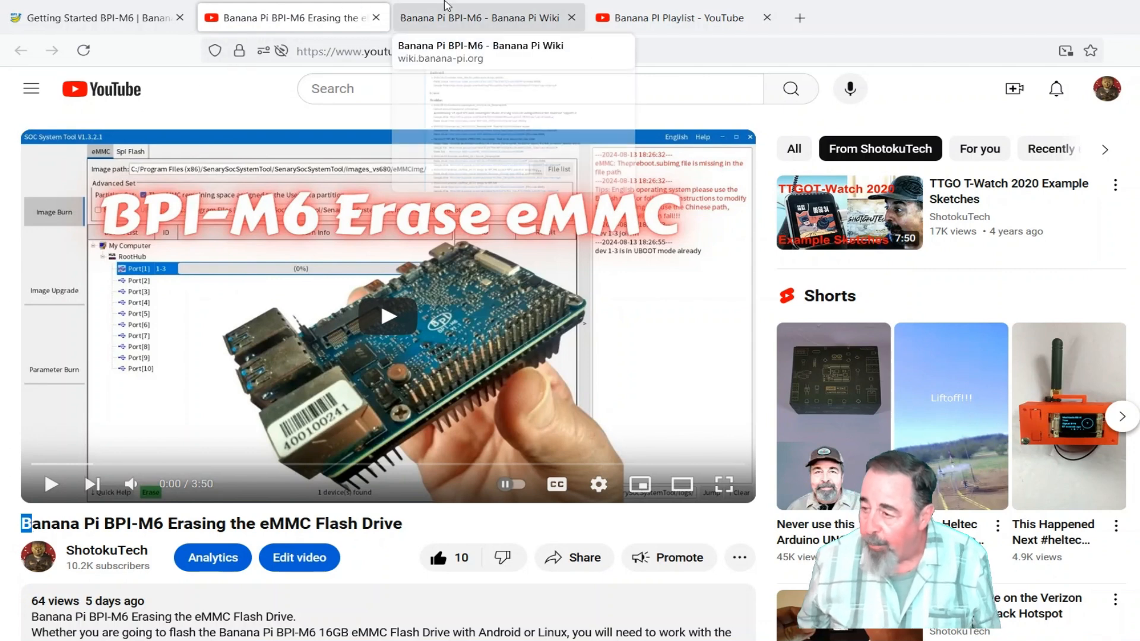
mouse_move(498, 36)
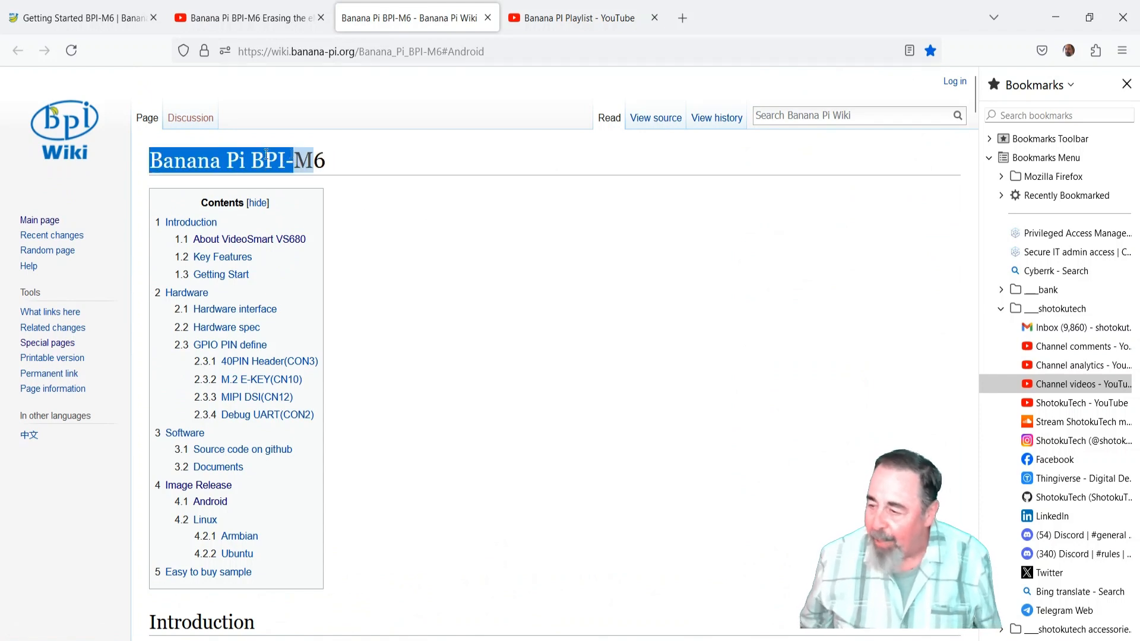
- Bring up the Banana Pi BPI-M6 wiki tab and scroll to the Android Image Release entry
left_click(470, 320)
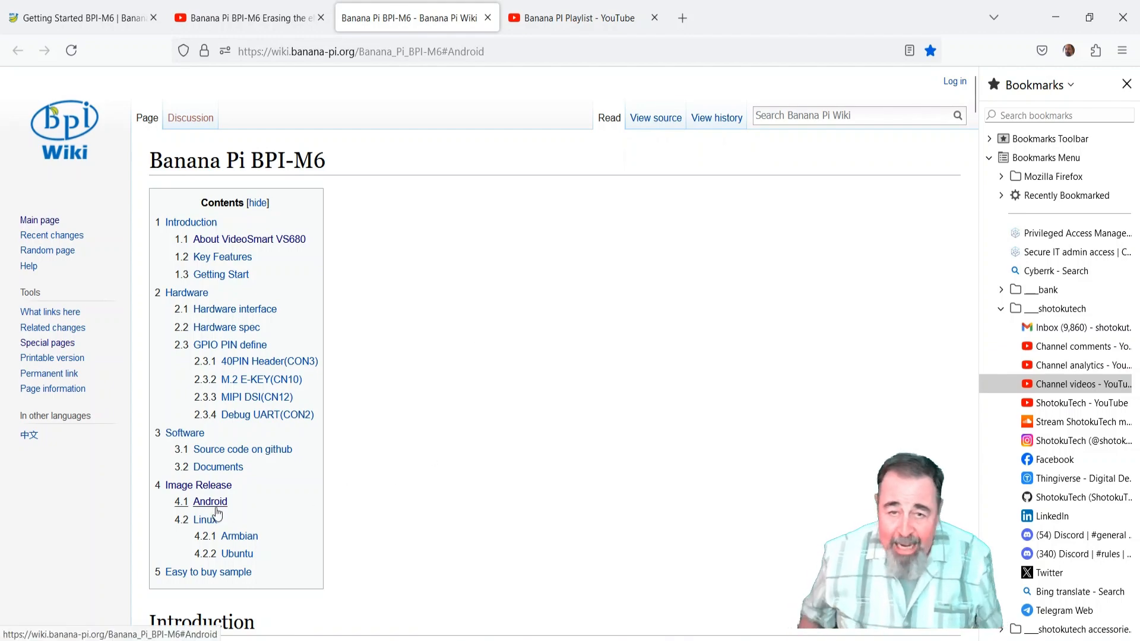
scroll("down", 3)
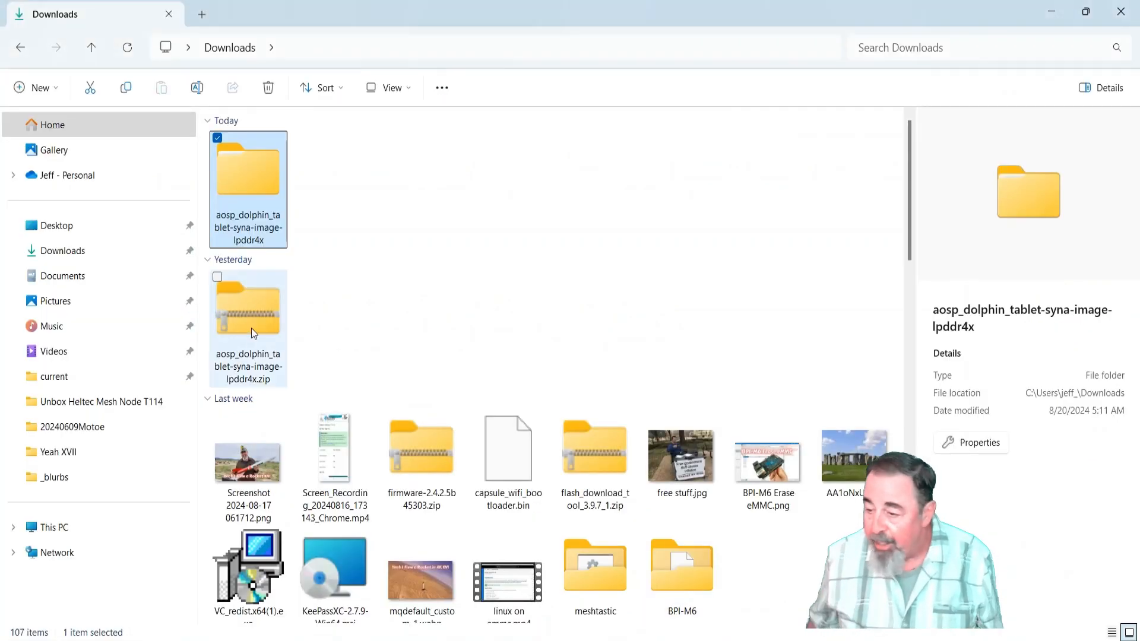
mouse_move(249, 184)
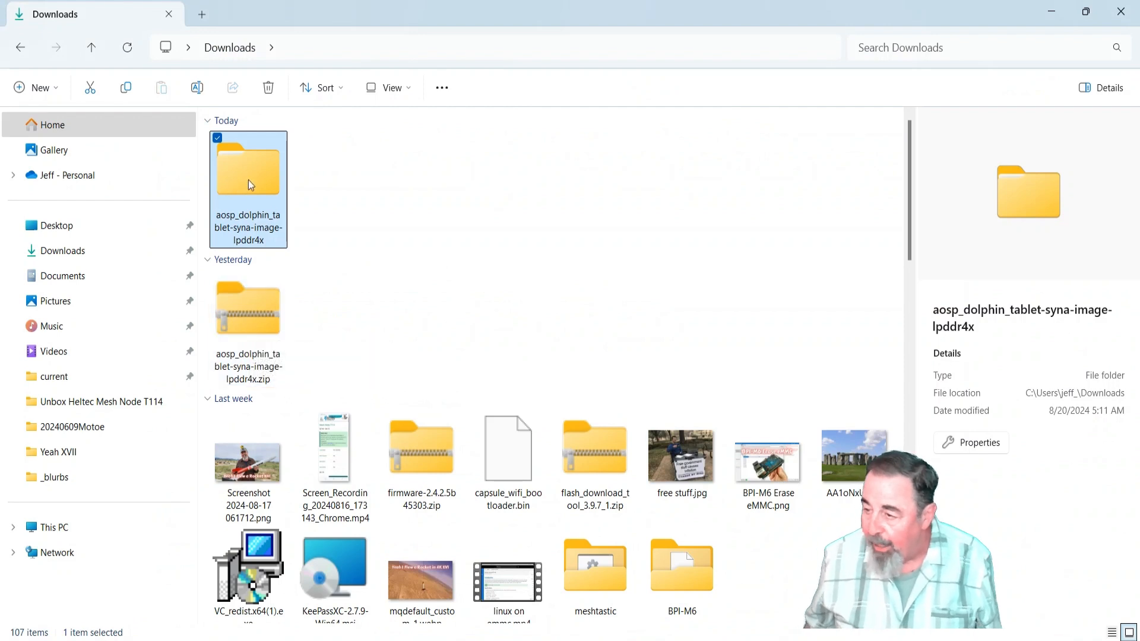
- Open the extracted aosp_dolphin_tablet-syna-image-lpddr4x folder, then its eMMCimg subfolder
double_click(248, 168)
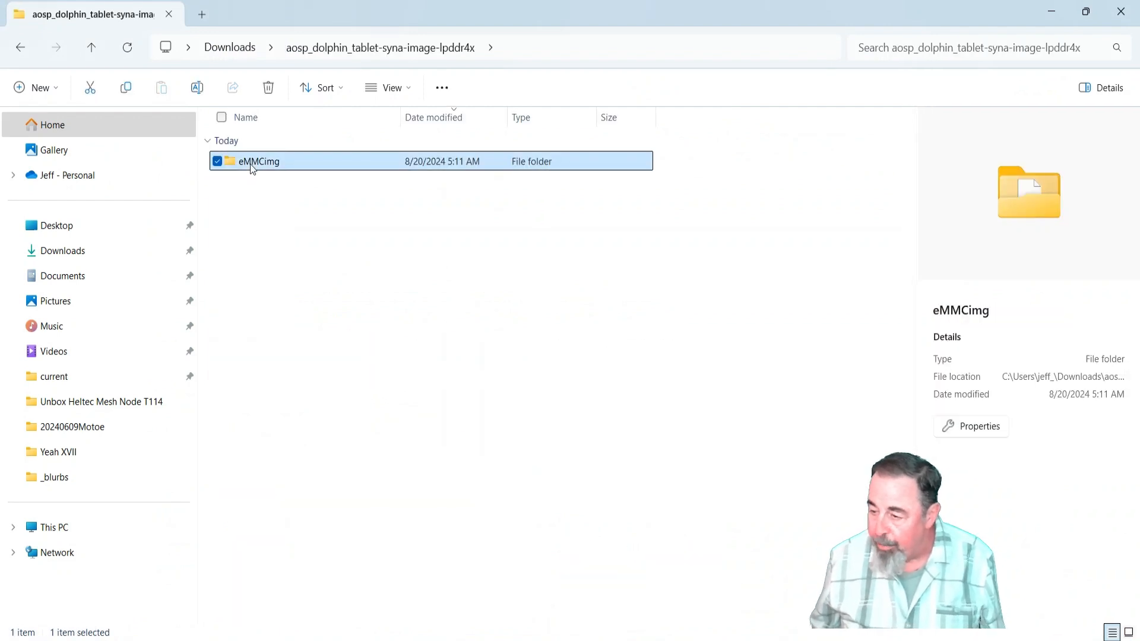
double_click(259, 161)
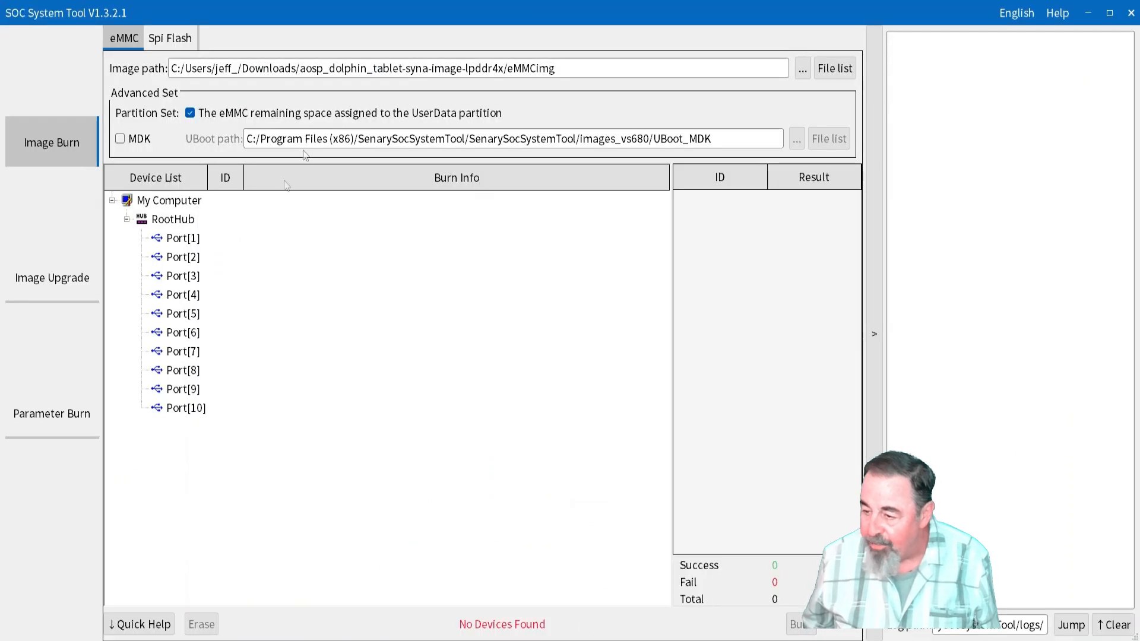
mouse_move(800, 73)
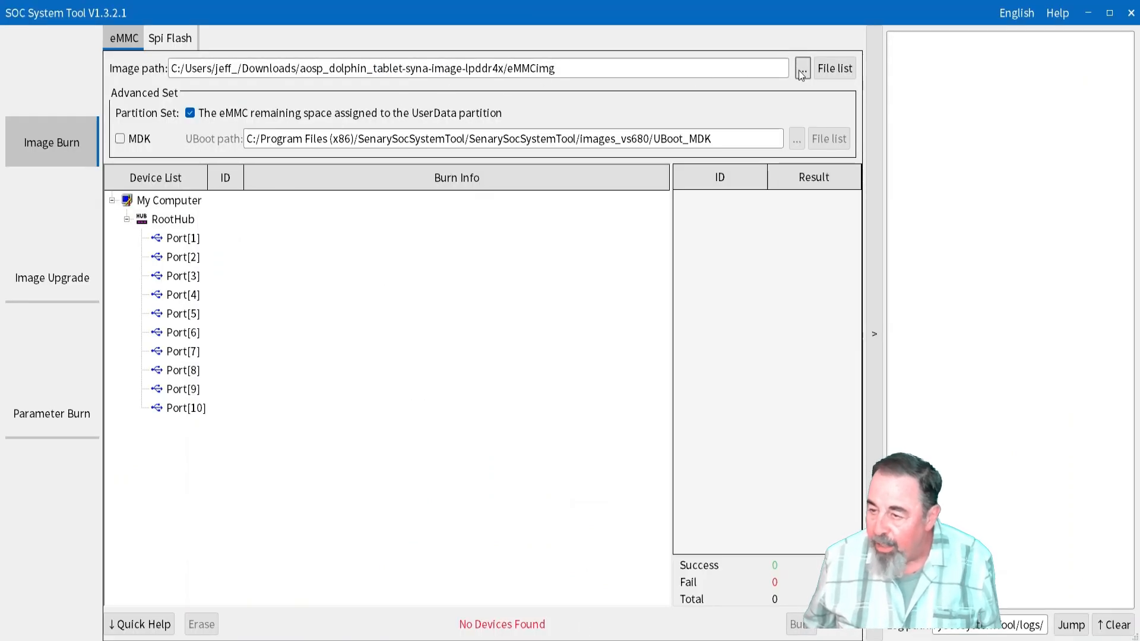
left_click(833, 68)
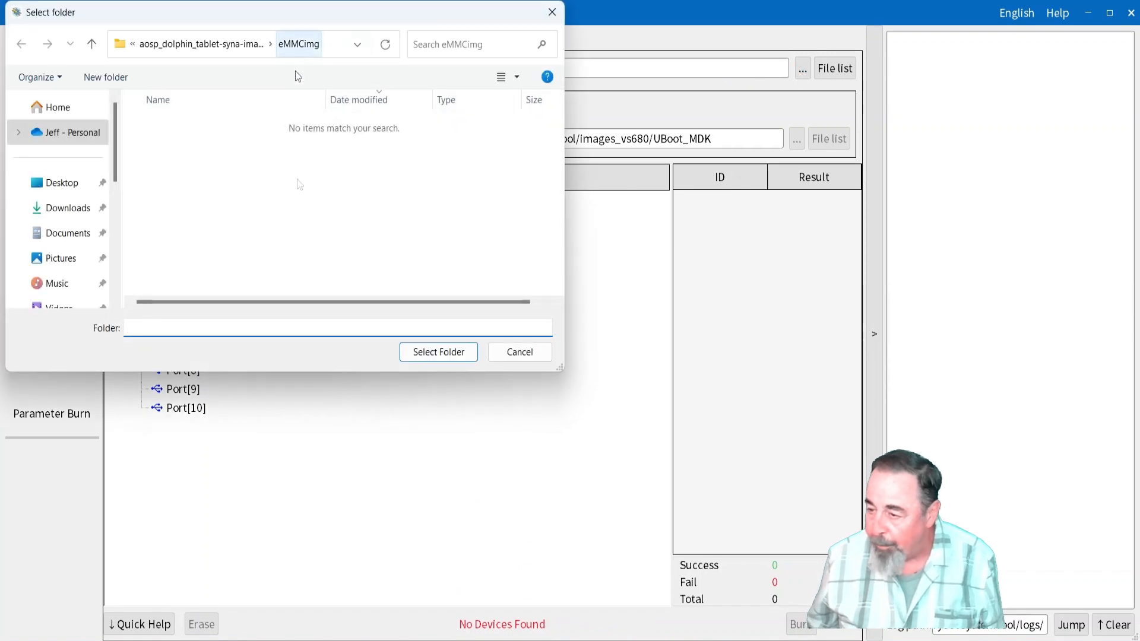
left_click(437, 352)
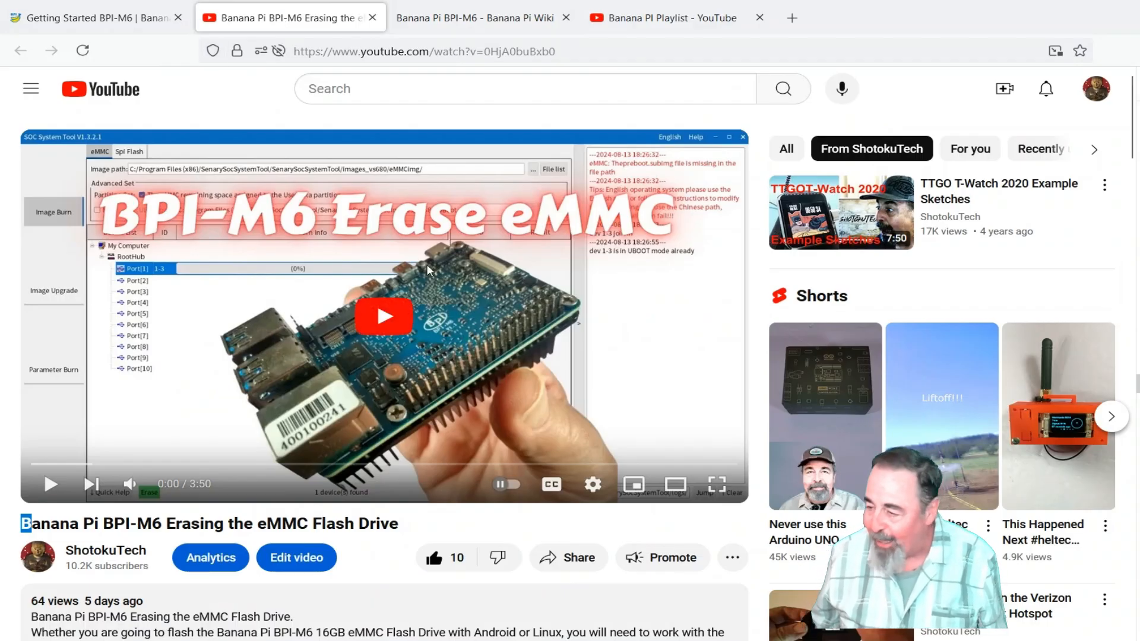
mouse_move(436, 261)
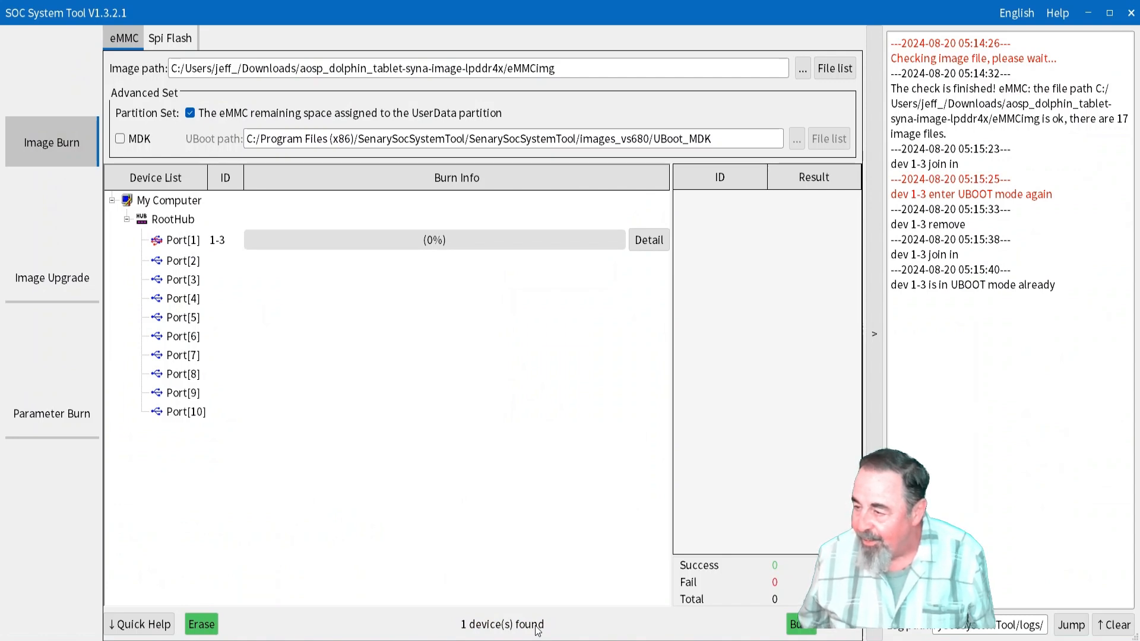
mouse_move(266, 245)
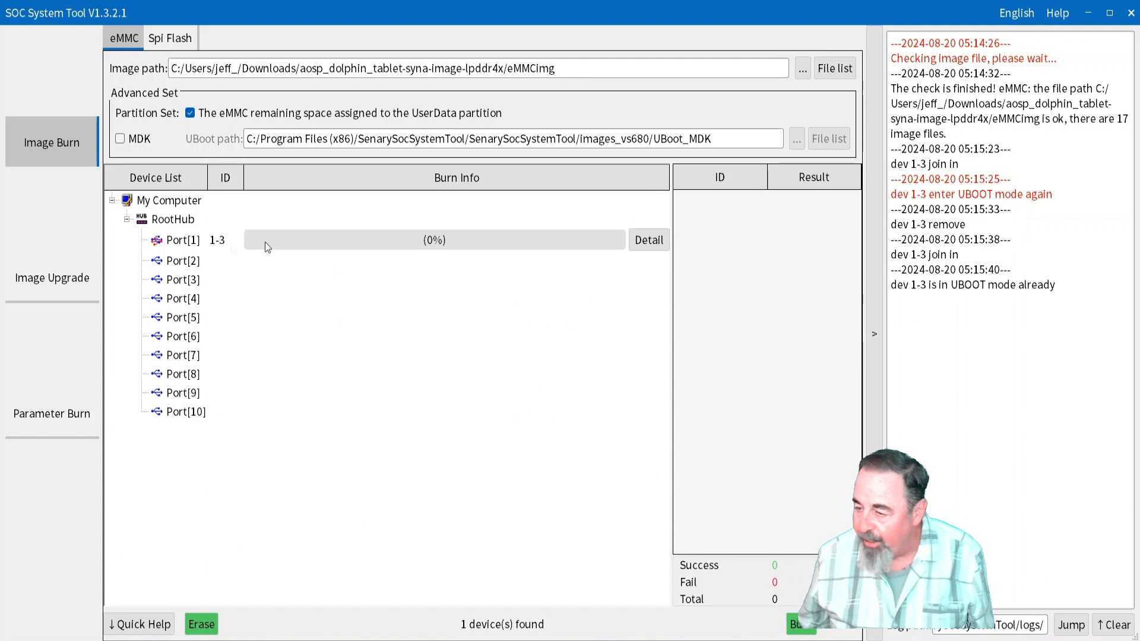
- Burn the Android image to the board on Port[1], confirming the image path
left_click(182, 240)
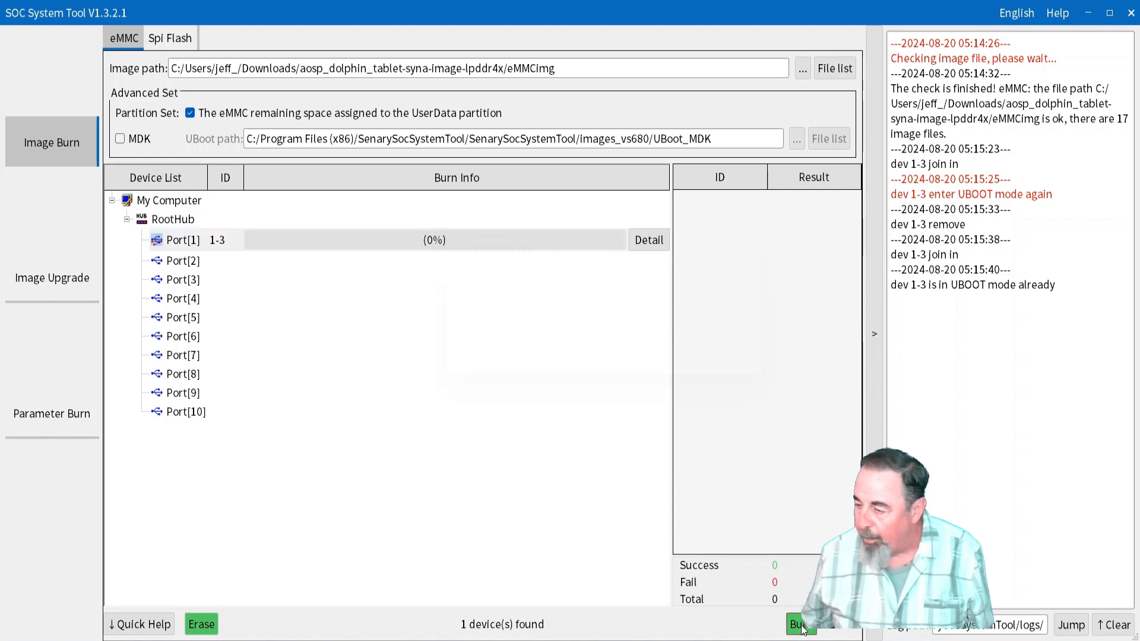
left_click(799, 624)
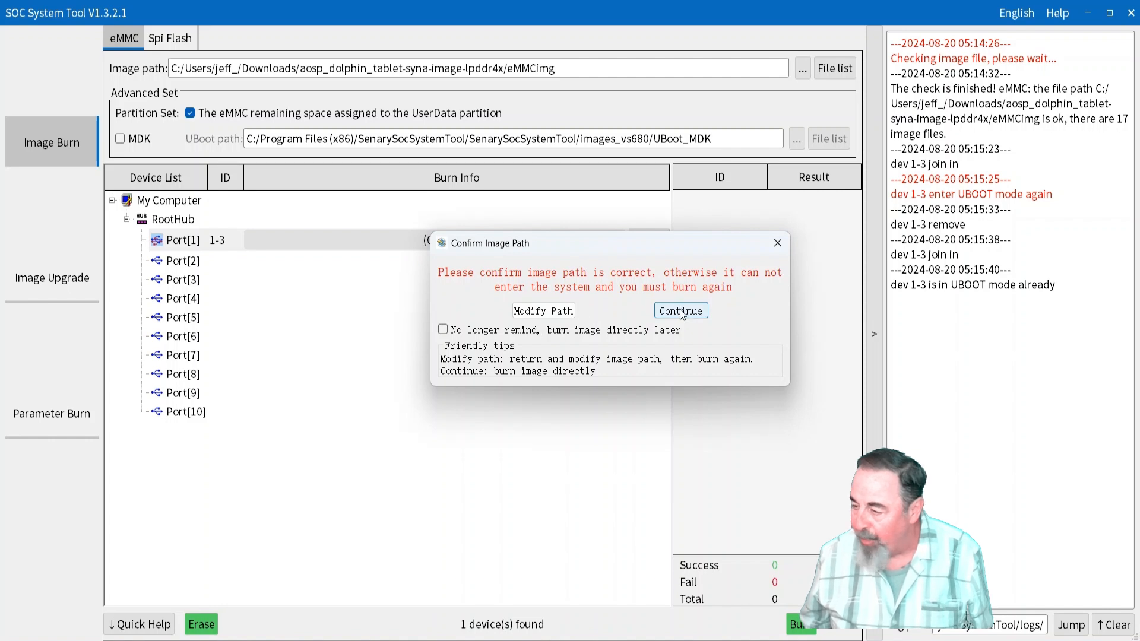
left_click(679, 310)
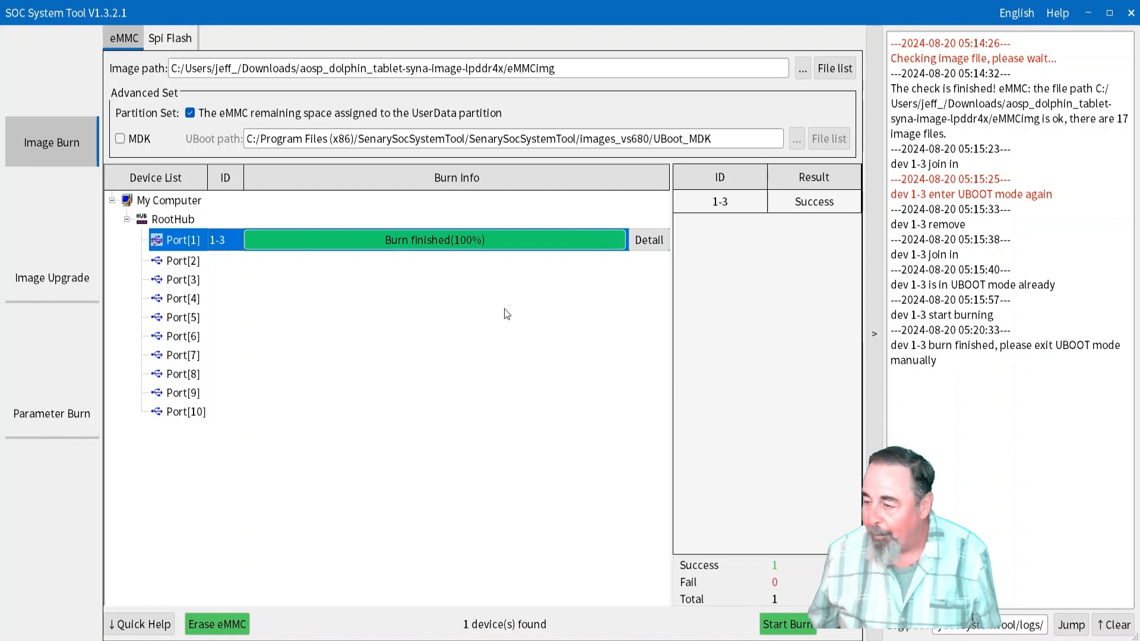
mouse_move(602, 423)
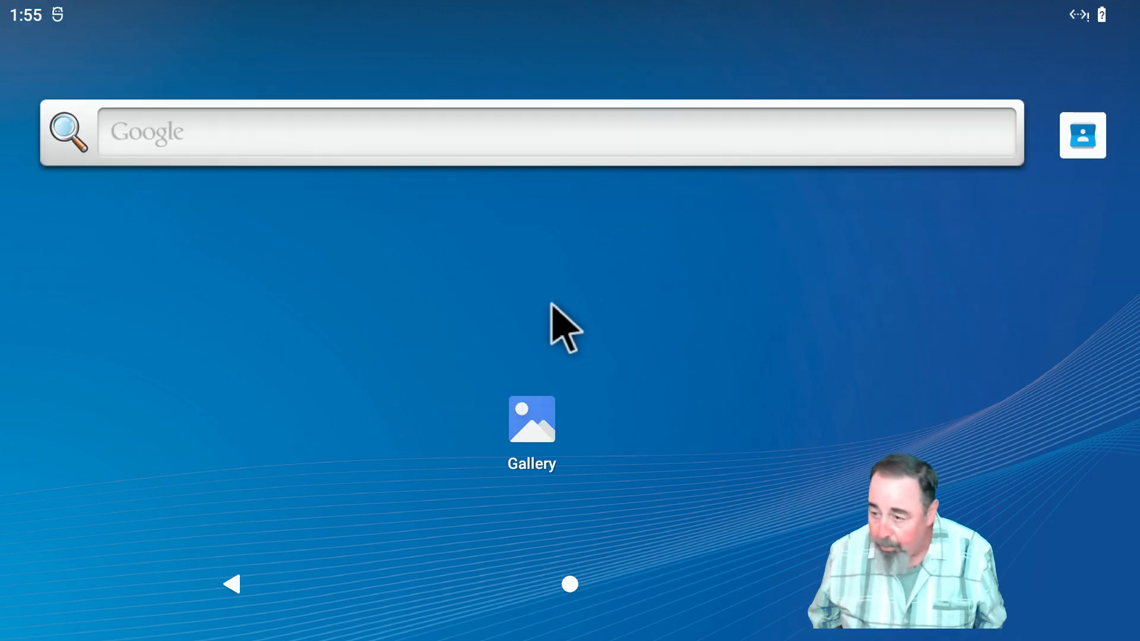
mouse_move(560, 621)
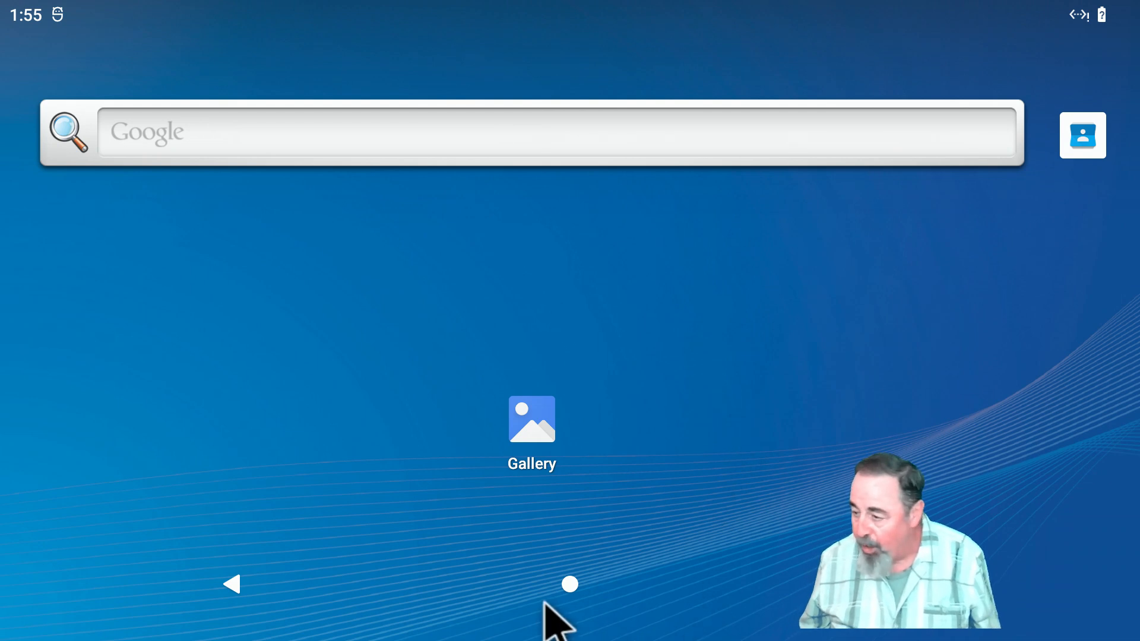
mouse_move(570, 584)
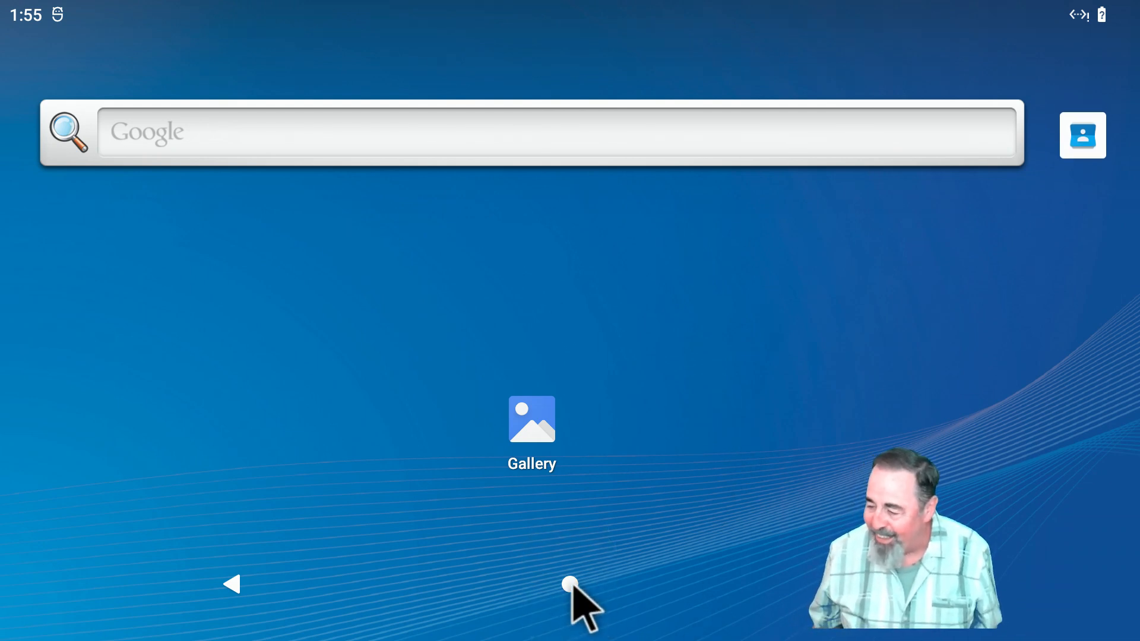
mouse_move(749, 495)
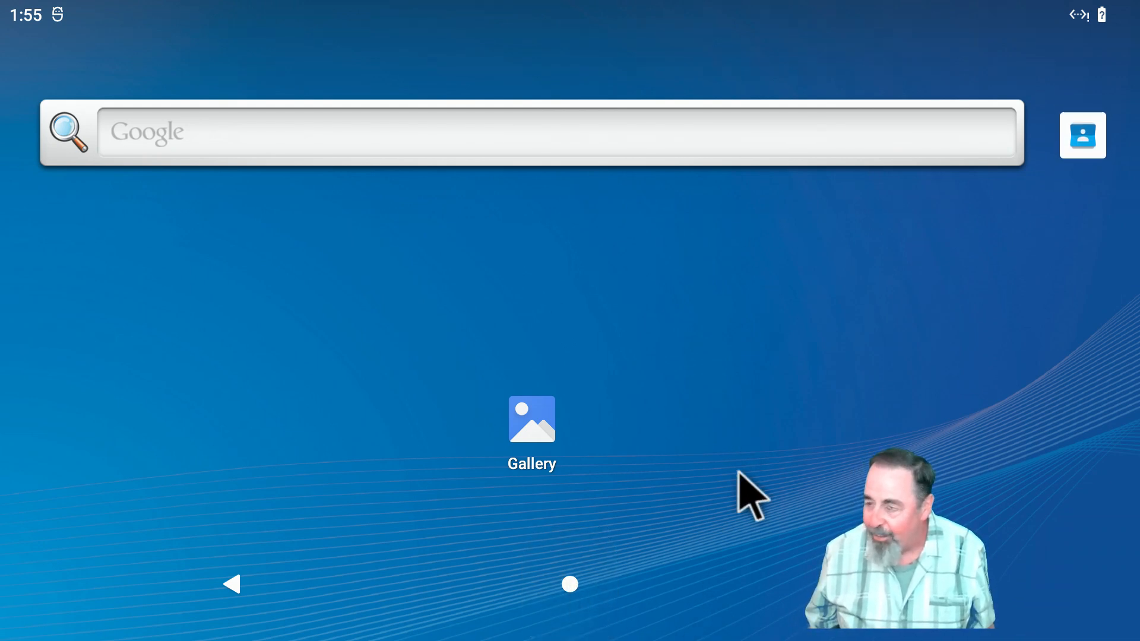
mouse_move(1083, 47)
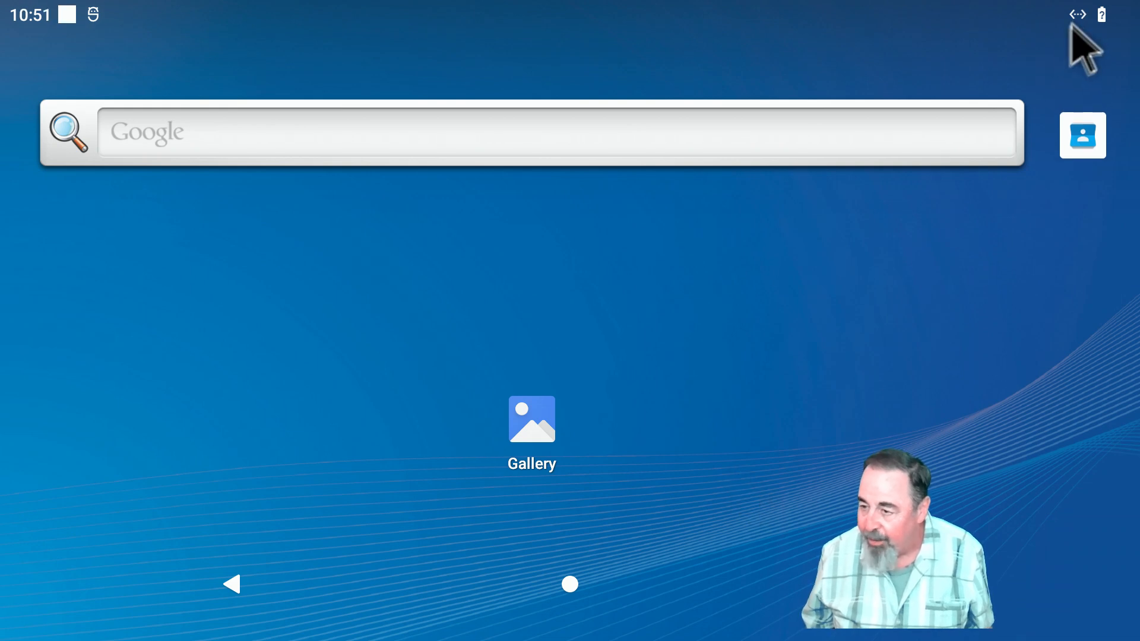
mouse_move(1088, 43)
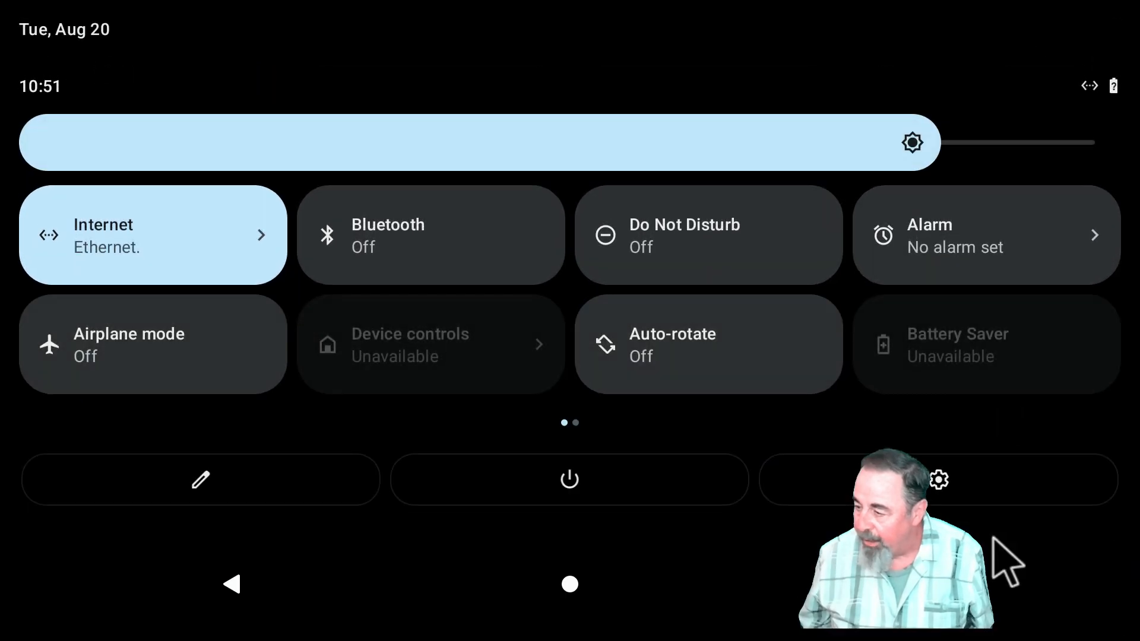
mouse_move(1094, 574)
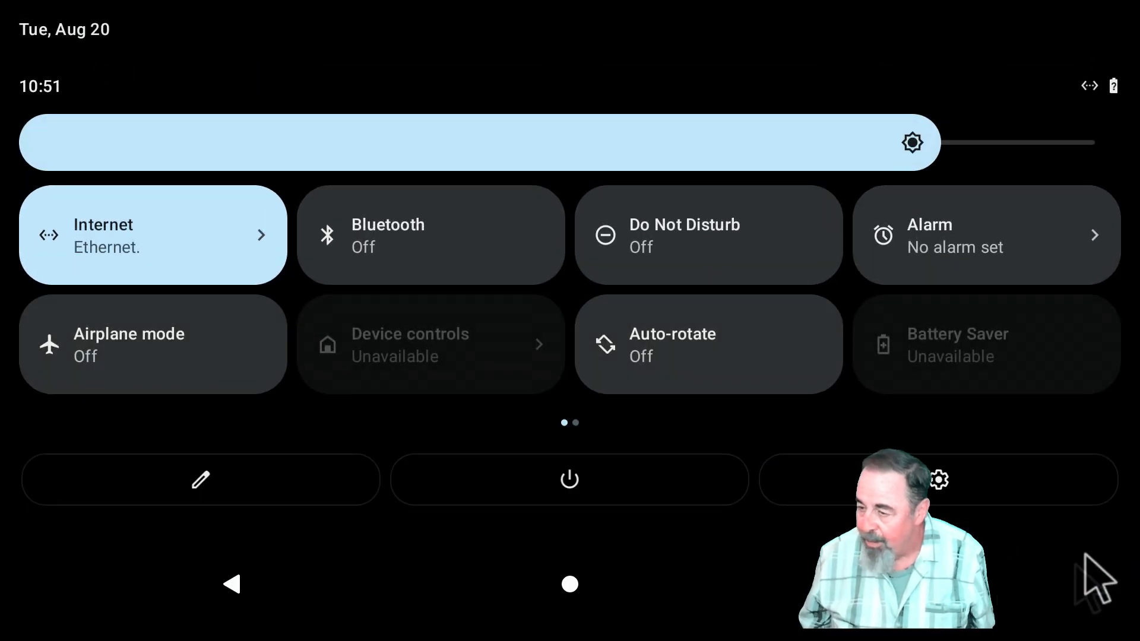
mouse_move(208, 495)
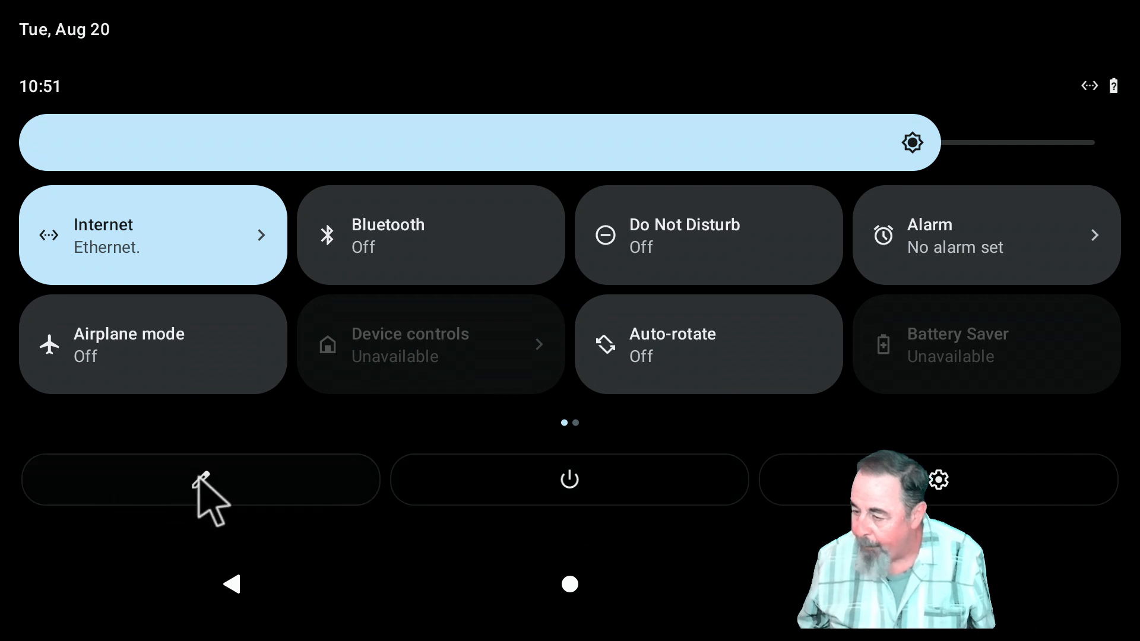
- Open the Quick Settings Edit tiles screen and browse current and addable tiles
left_click(201, 479)
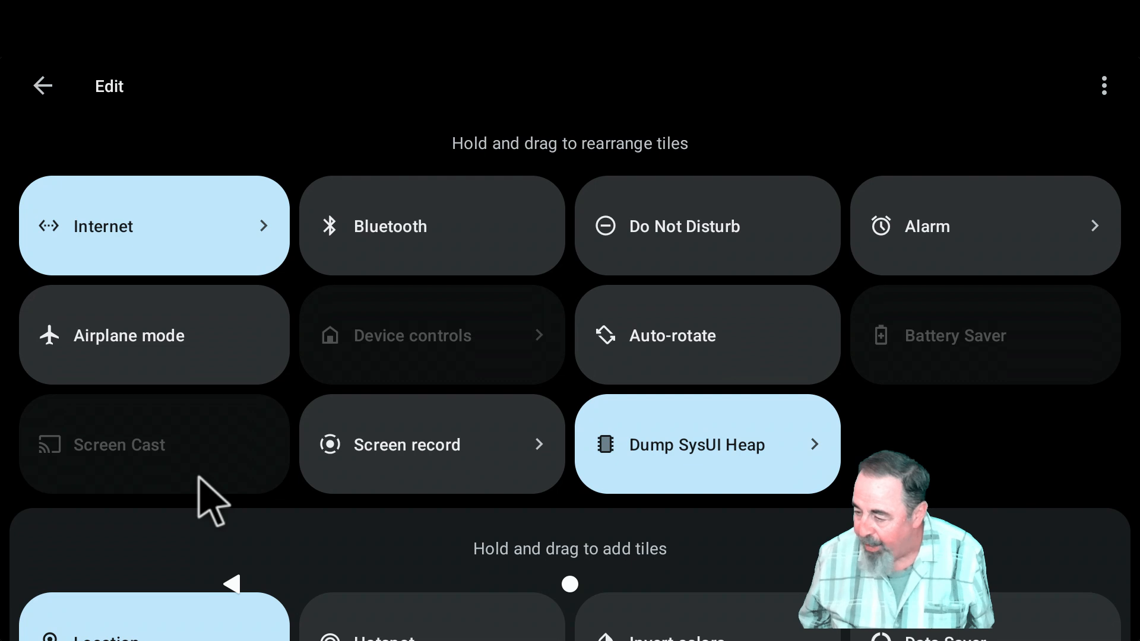
scroll("down", 3)
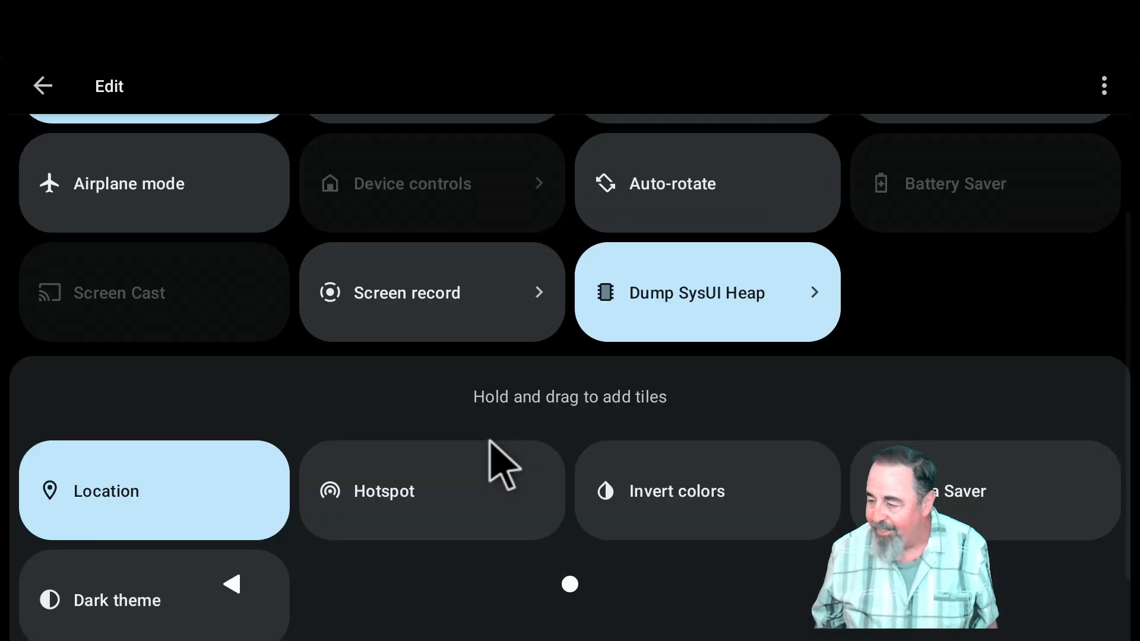
scroll("up", 3)
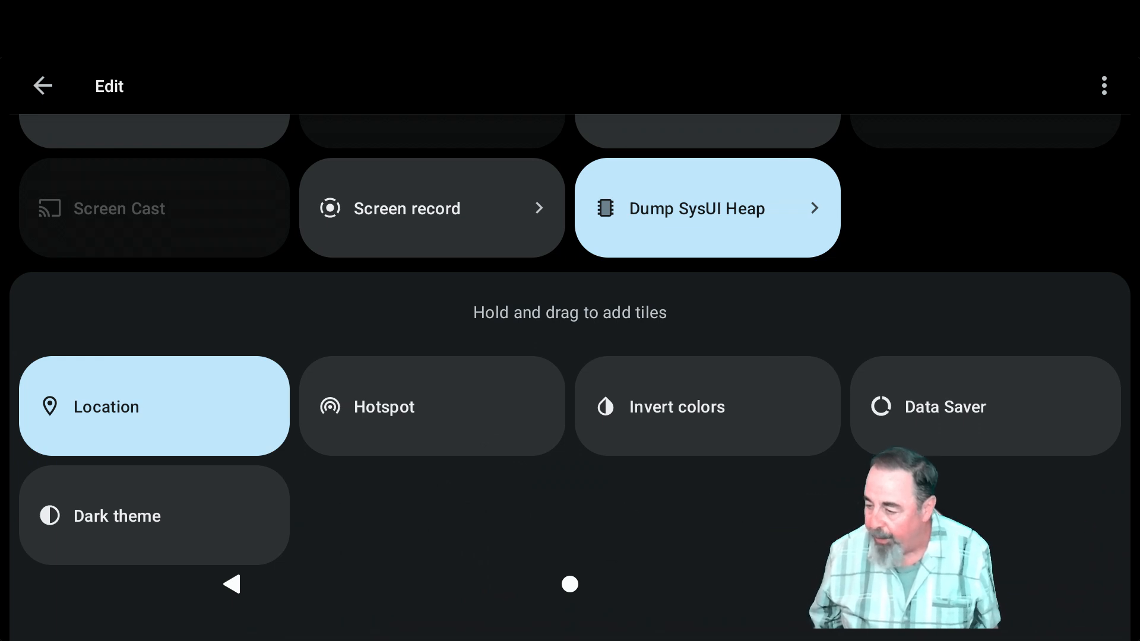
scroll("up", 3)
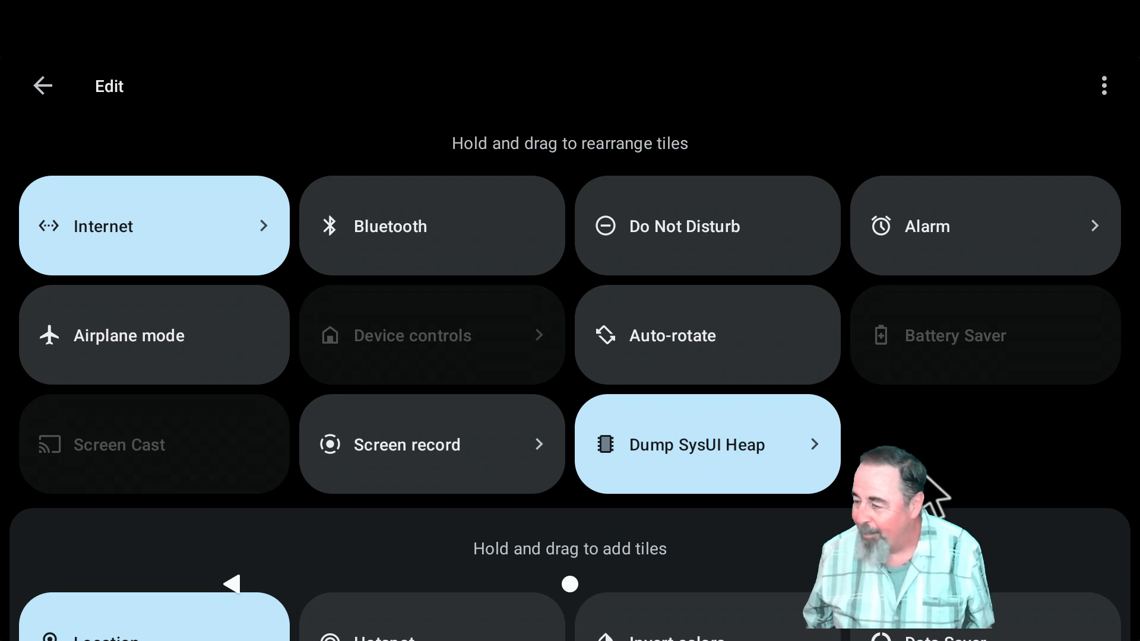
mouse_move(26, 102)
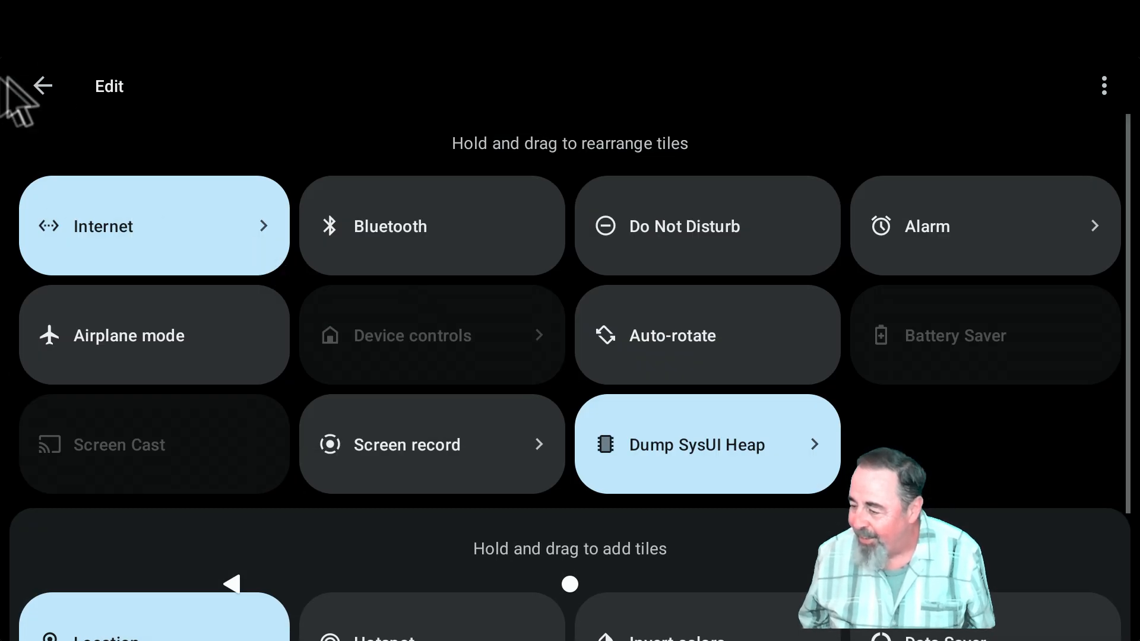
- Open Android Settings, search for 'ti' and open the Time zone result
left_click(41, 85)
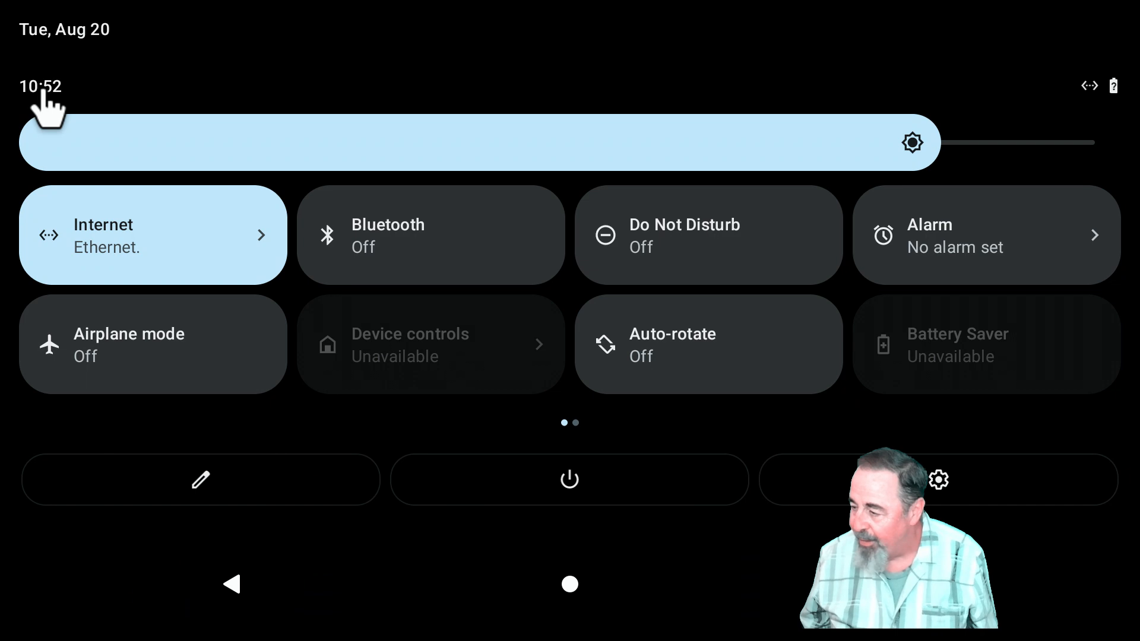
mouse_move(954, 462)
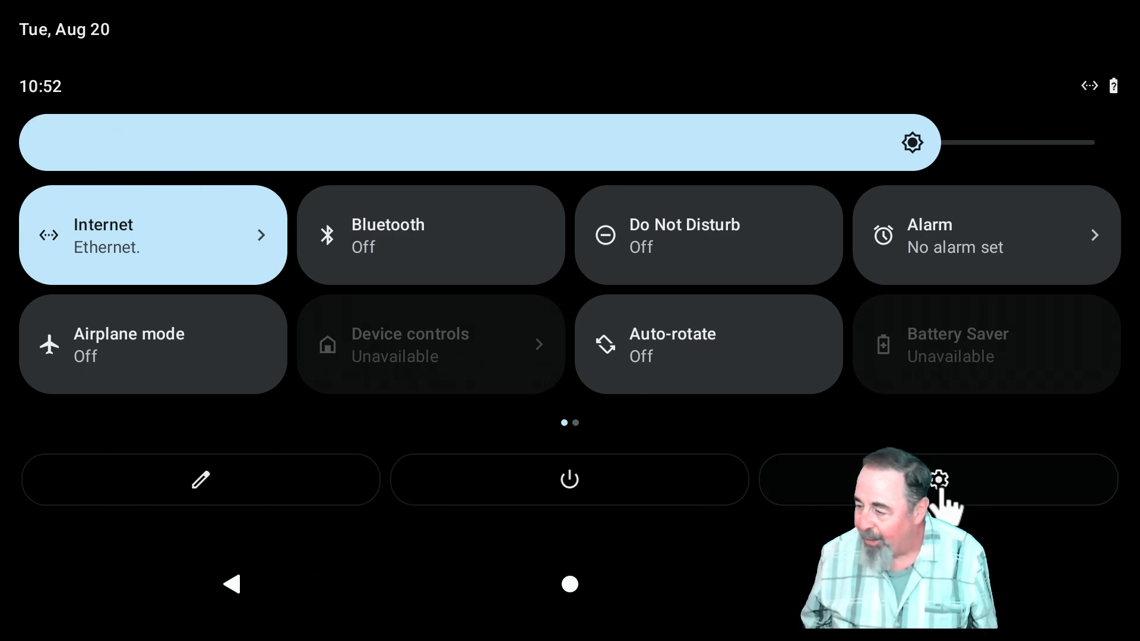
left_click(939, 479)
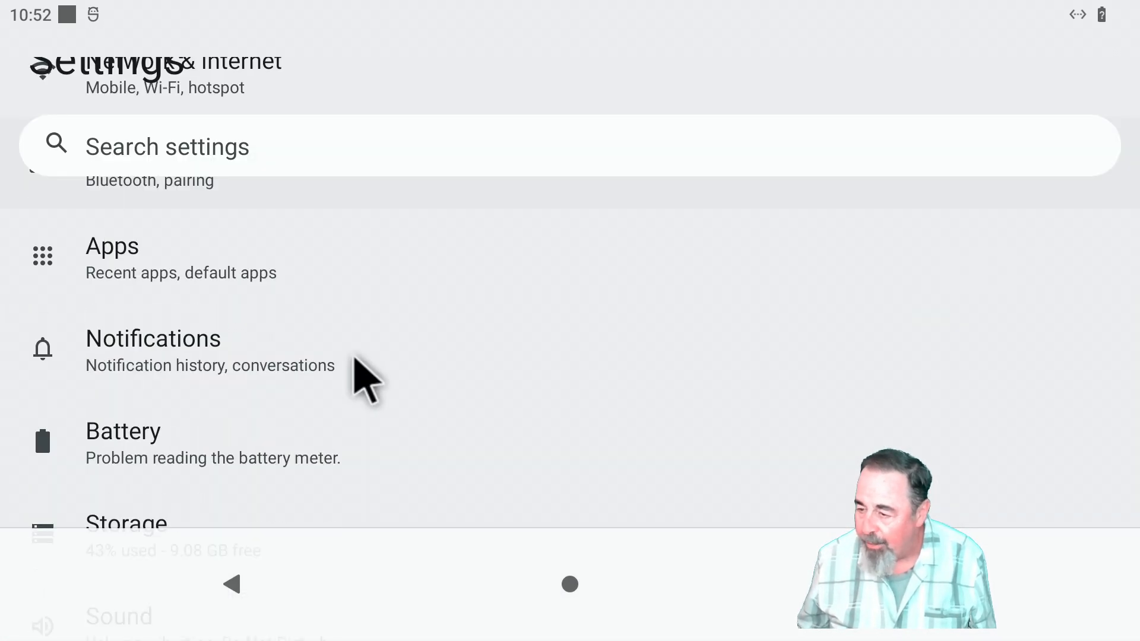
scroll("down", 3)
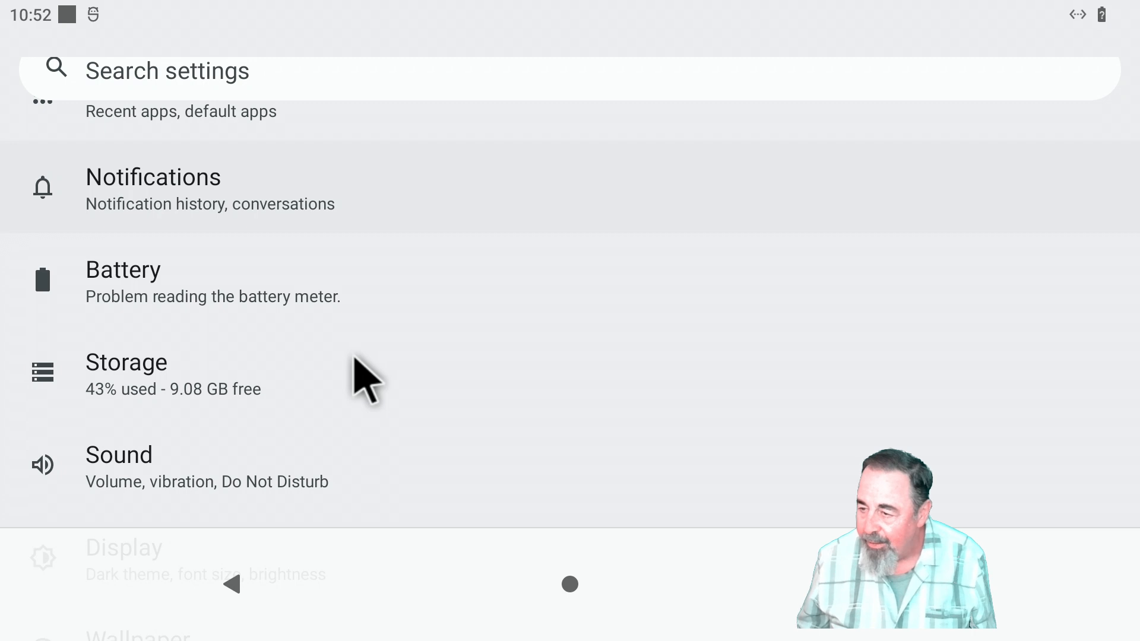
scroll("down", 3)
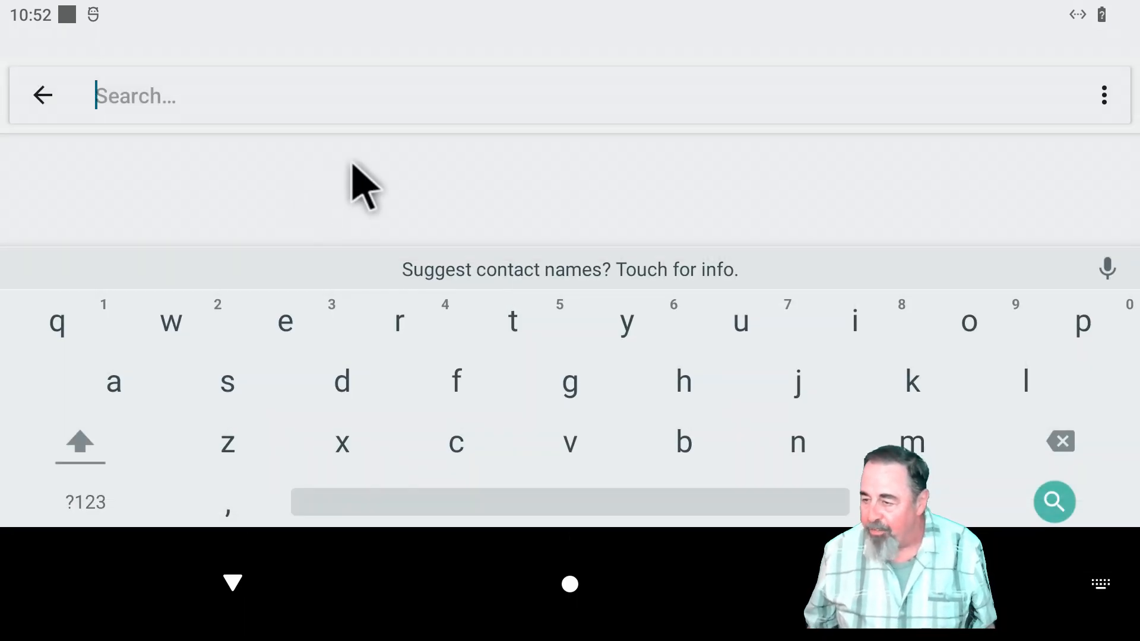
type("tijm")
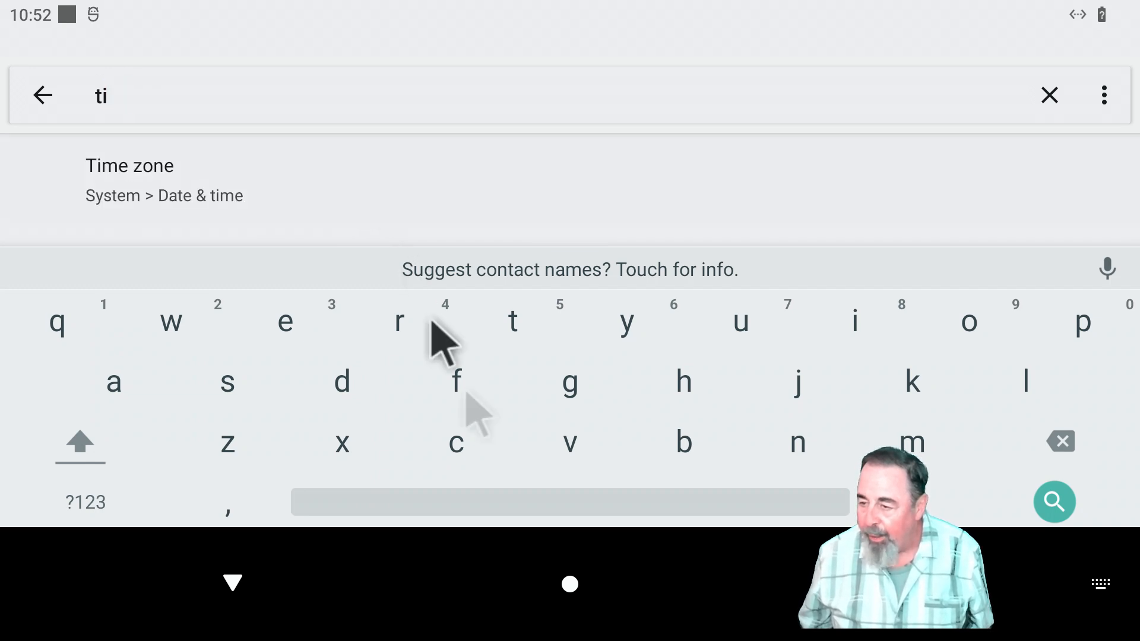
mouse_move(190, 197)
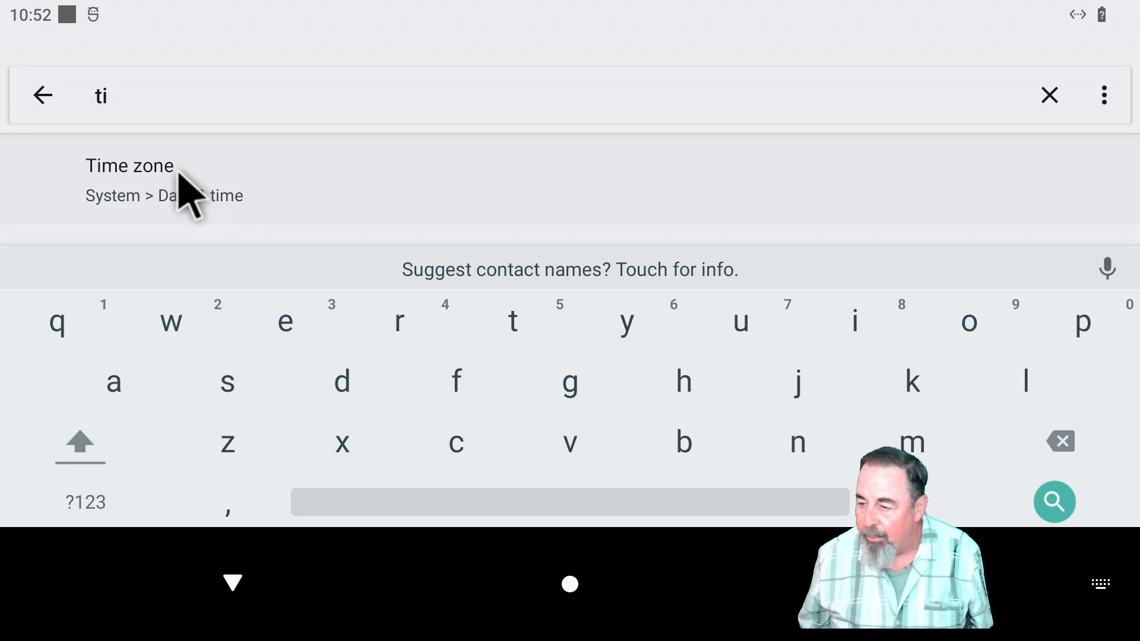
left_click(129, 166)
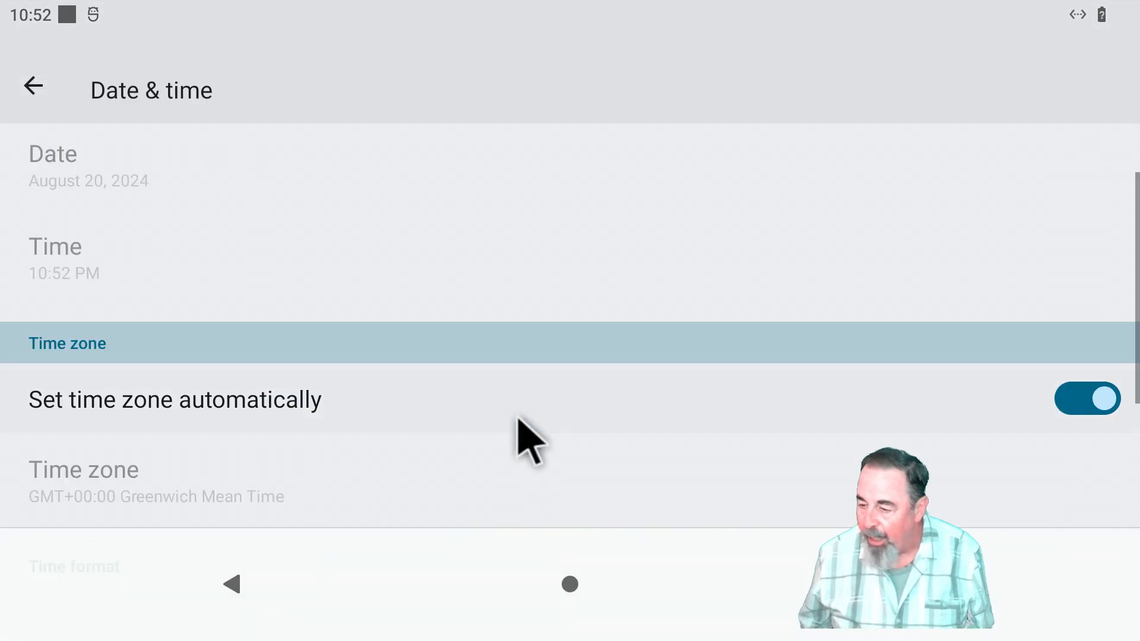
- Disable automatic time zone, choose Phoenix (GMT-07:00), and return to the main Settings list
left_click(1088, 398)
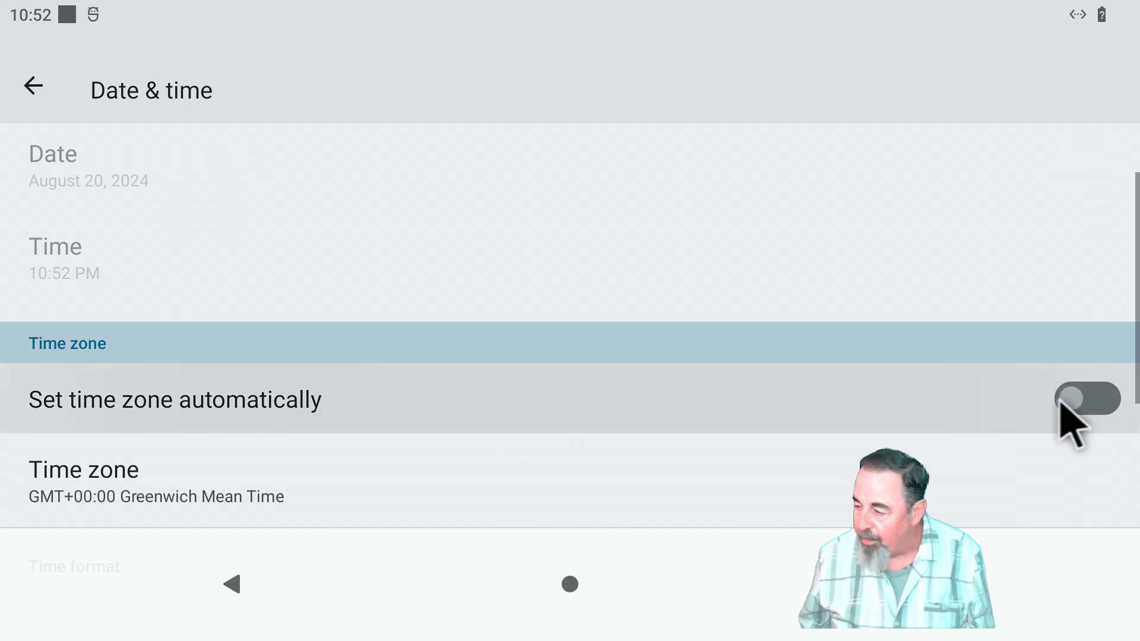
scroll("down", 3)
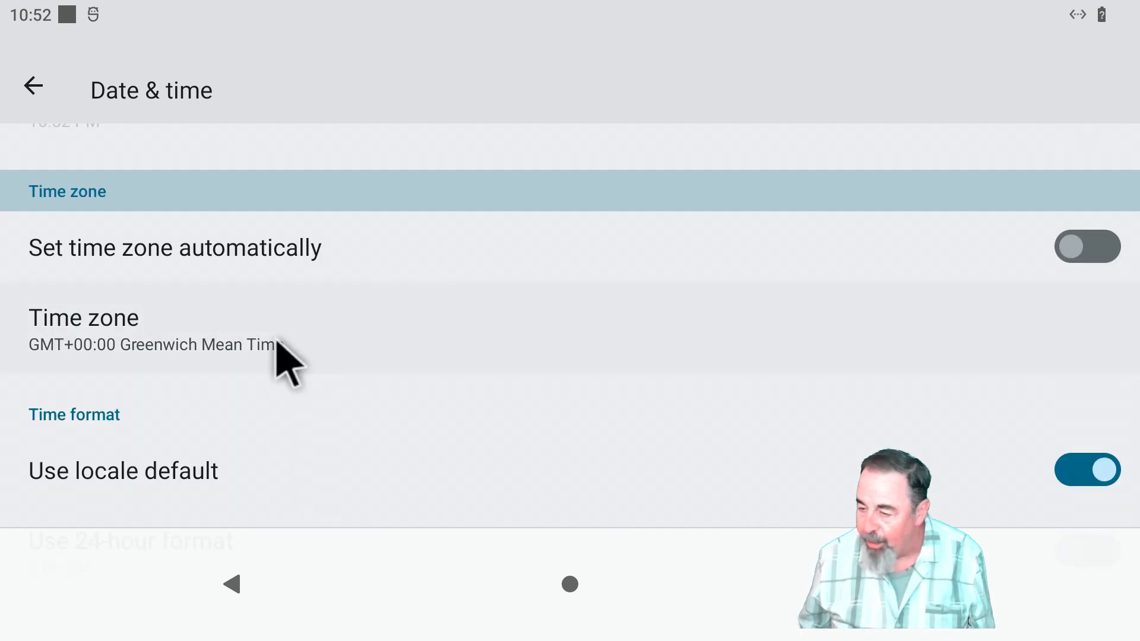
left_click(146, 330)
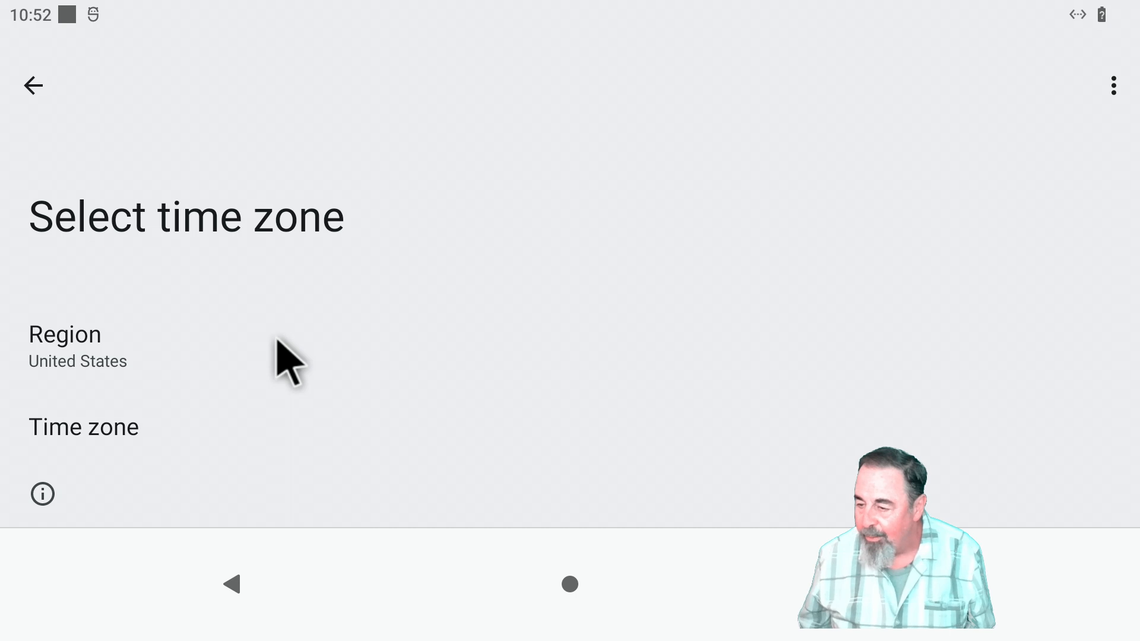
scroll("up", 3)
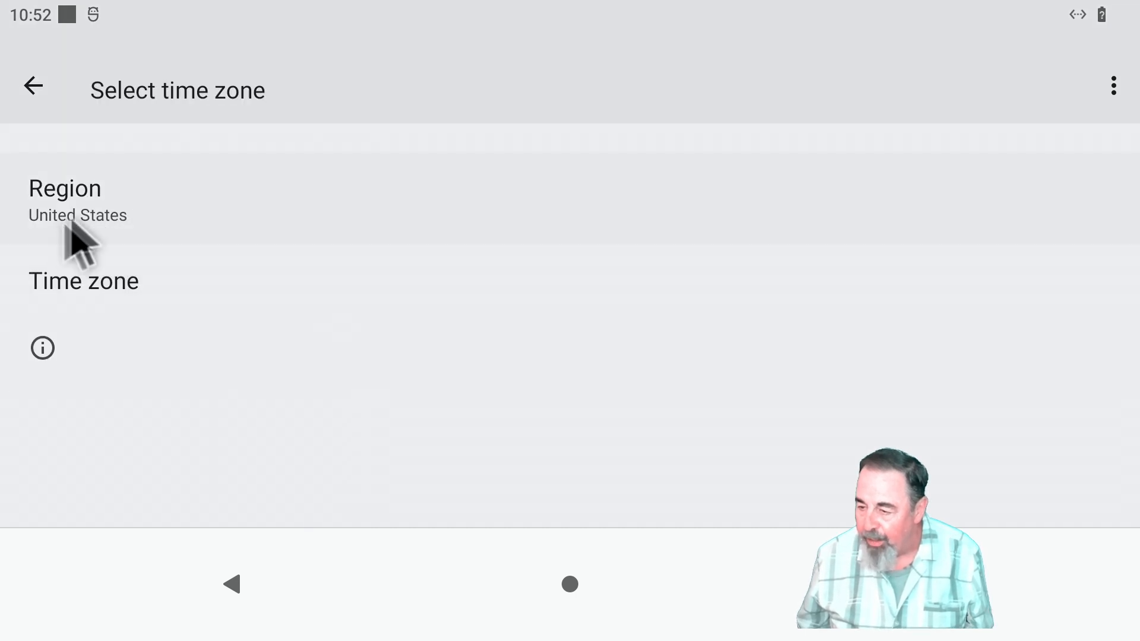
left_click(83, 281)
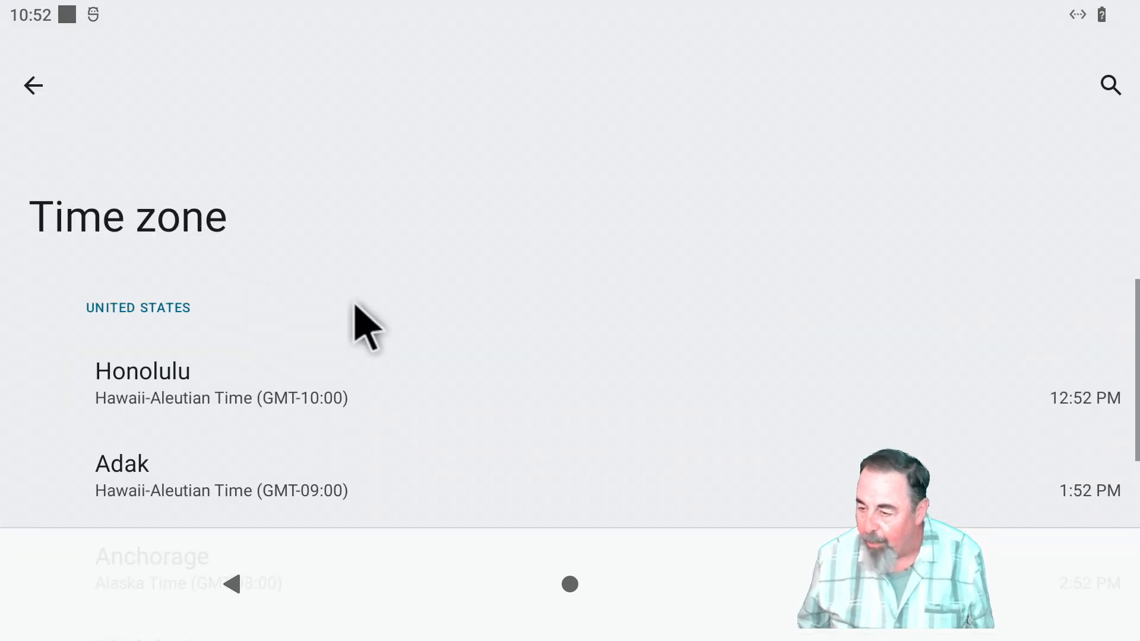
scroll("down", 3)
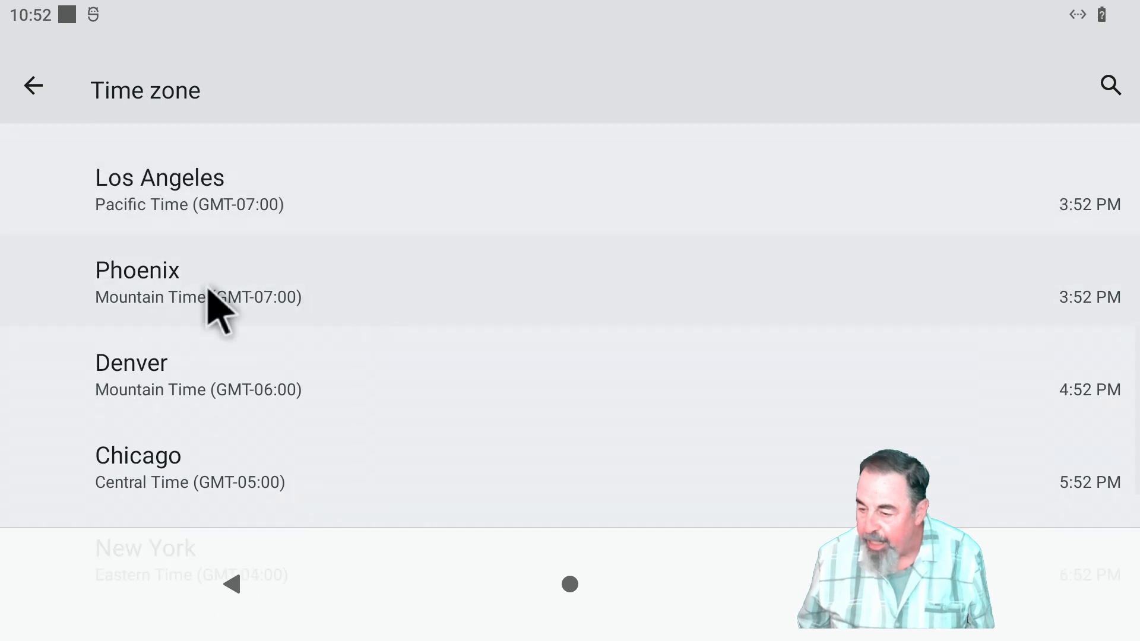
left_click(137, 270)
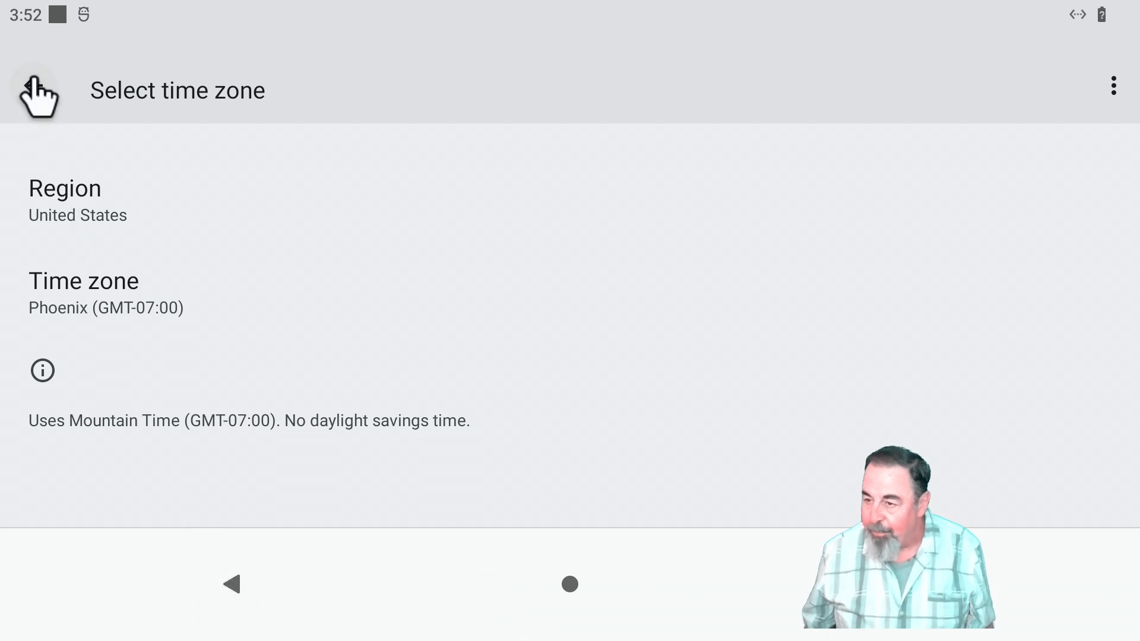
left_click(38, 91)
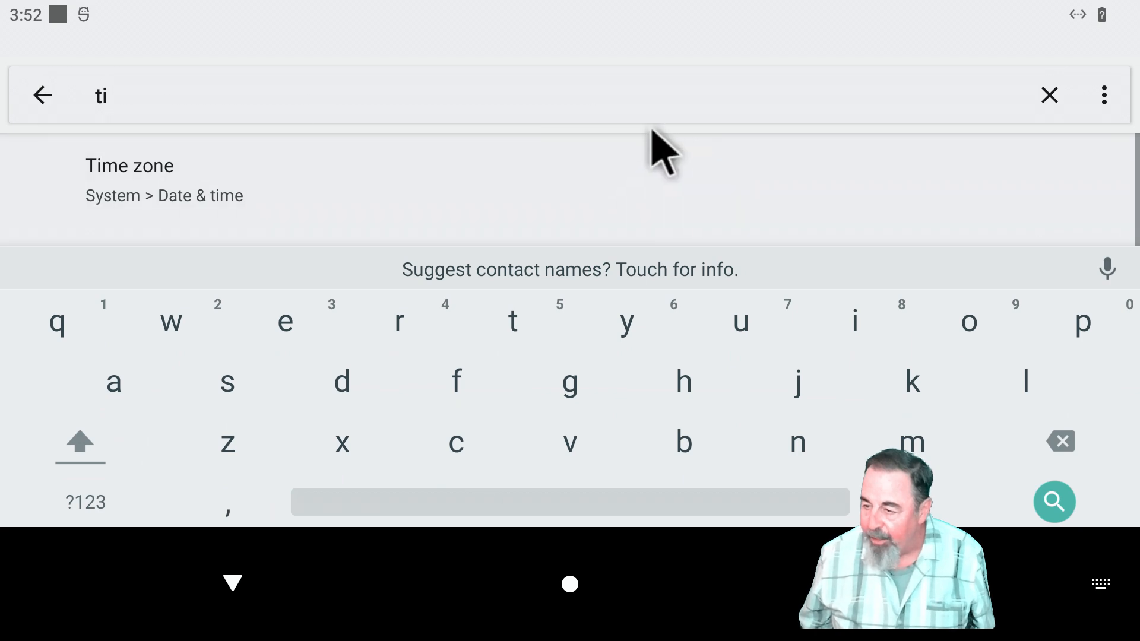
mouse_move(1050, 95)
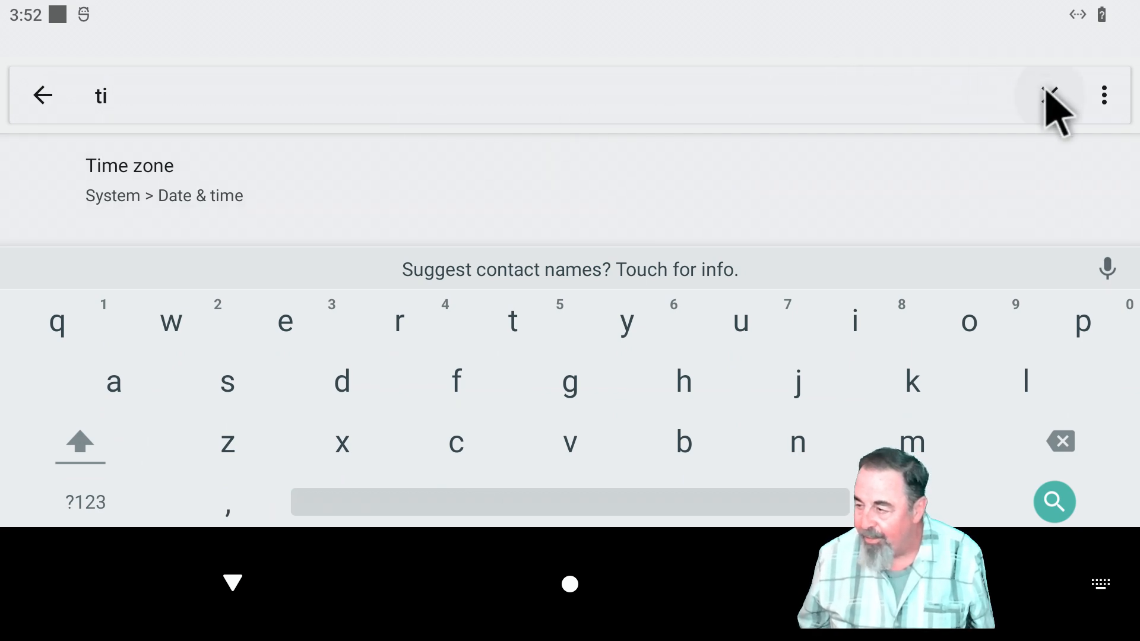
left_click(42, 95)
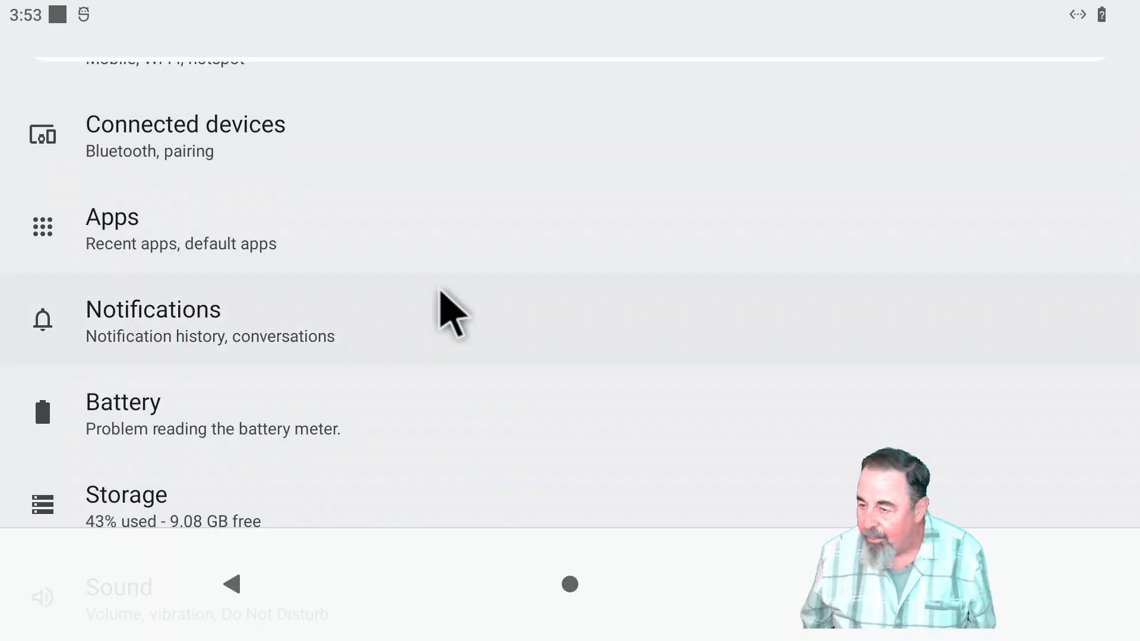
scroll("down", 3)
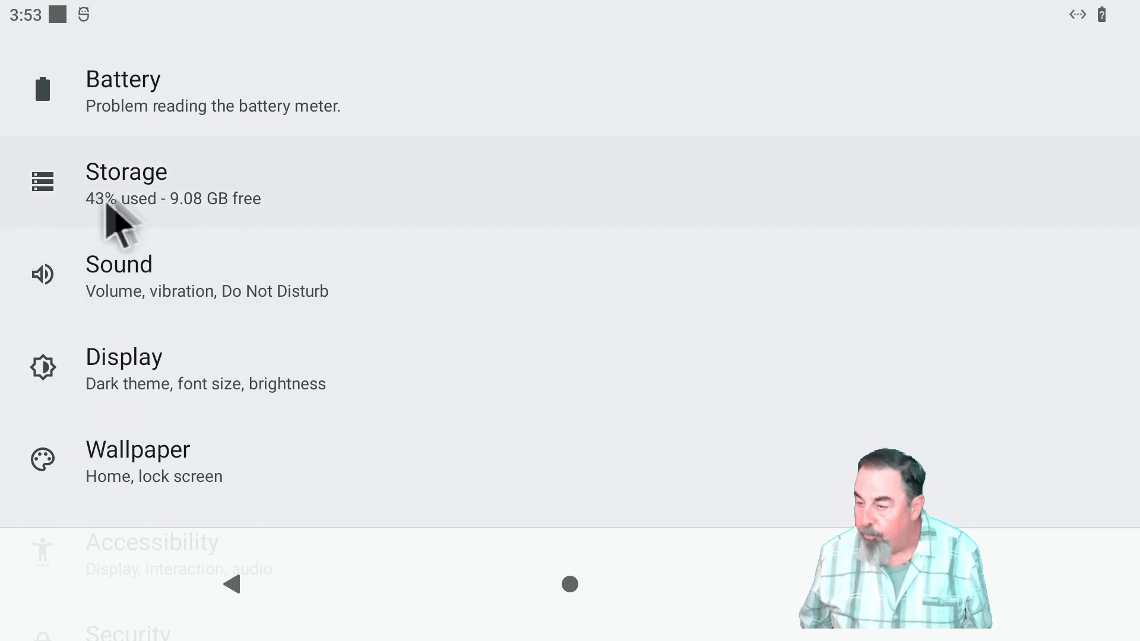
mouse_move(399, 284)
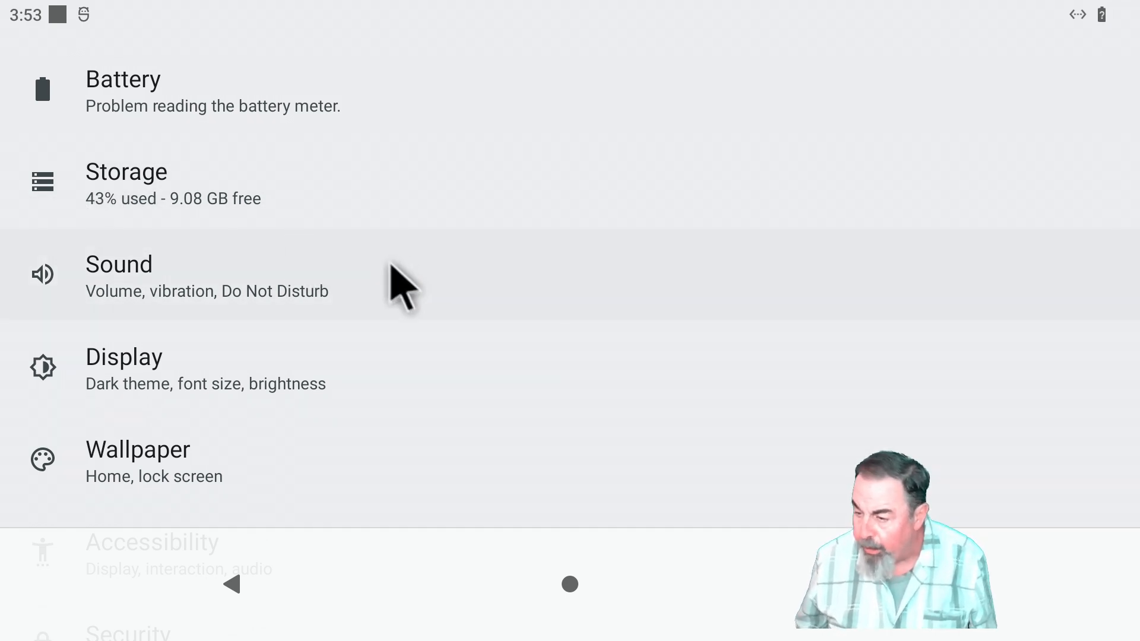
scroll("down", 3)
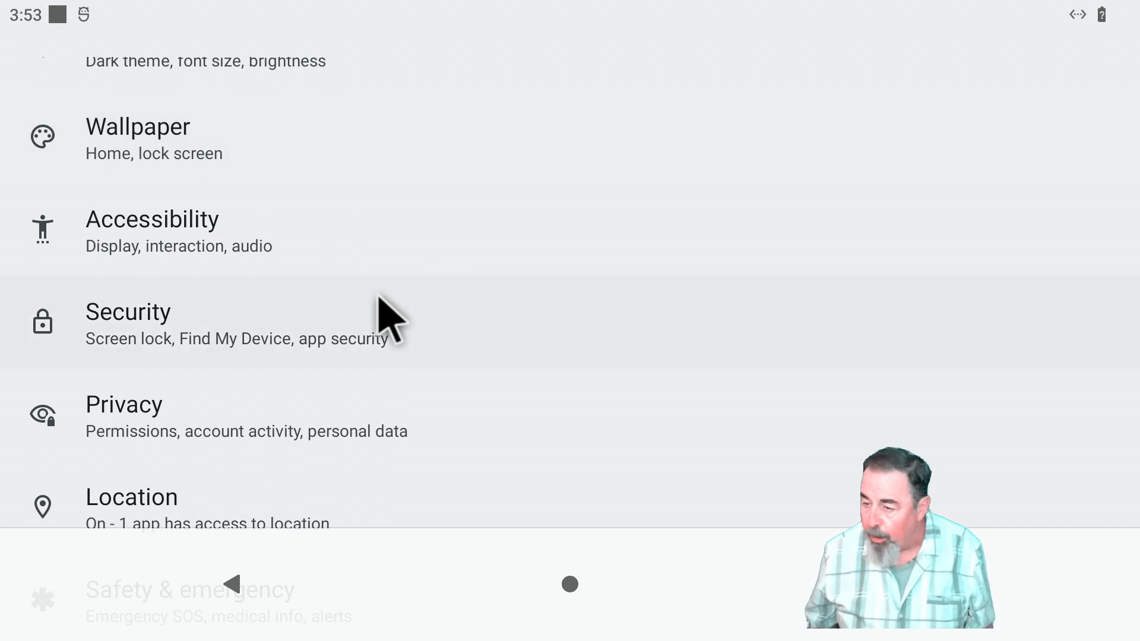
scroll("down", 3)
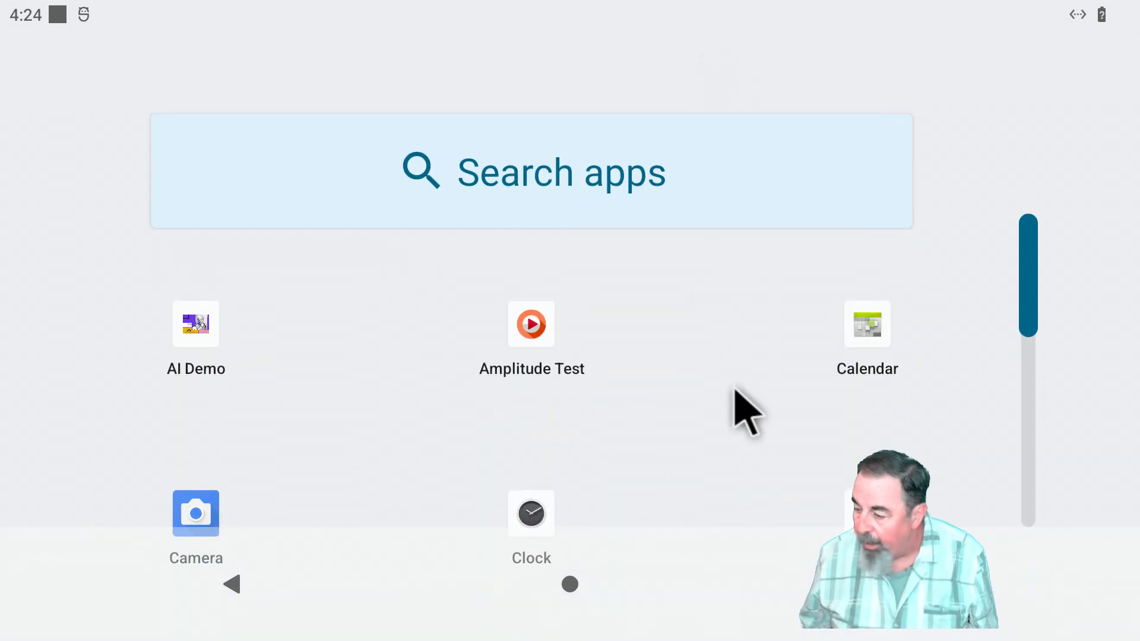
scroll("down", 3)
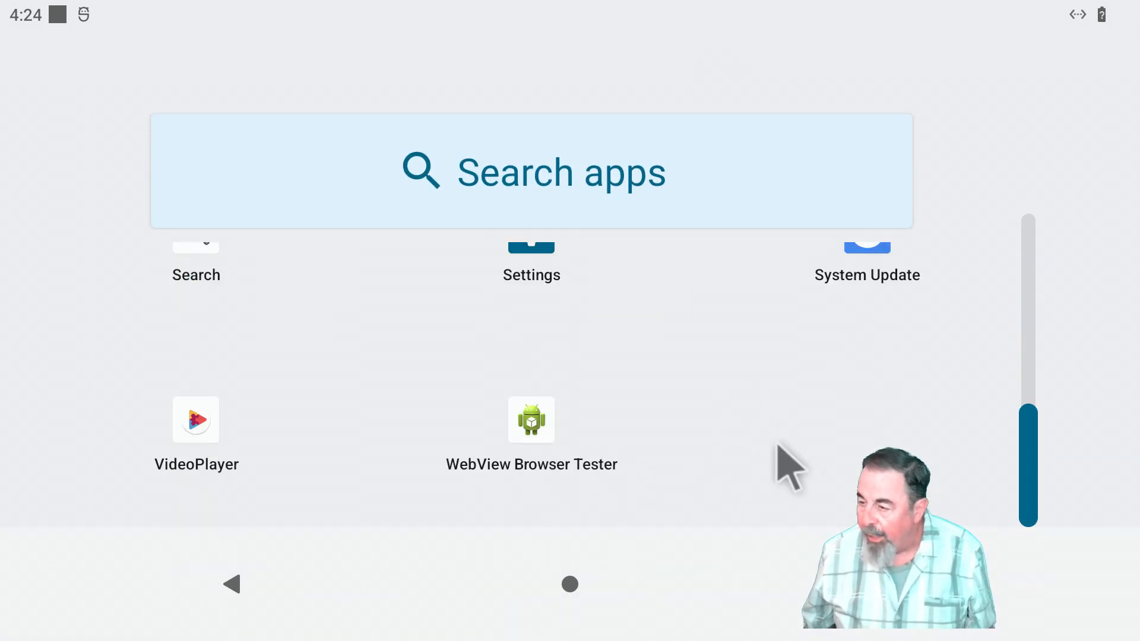
scroll("down", 3)
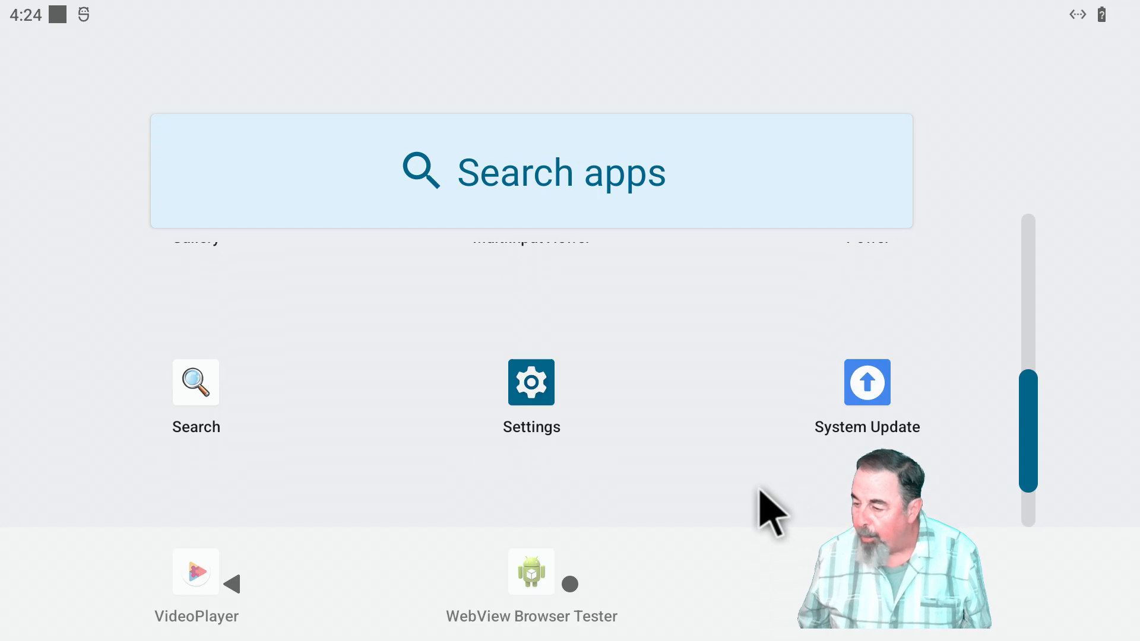
scroll("up", 3)
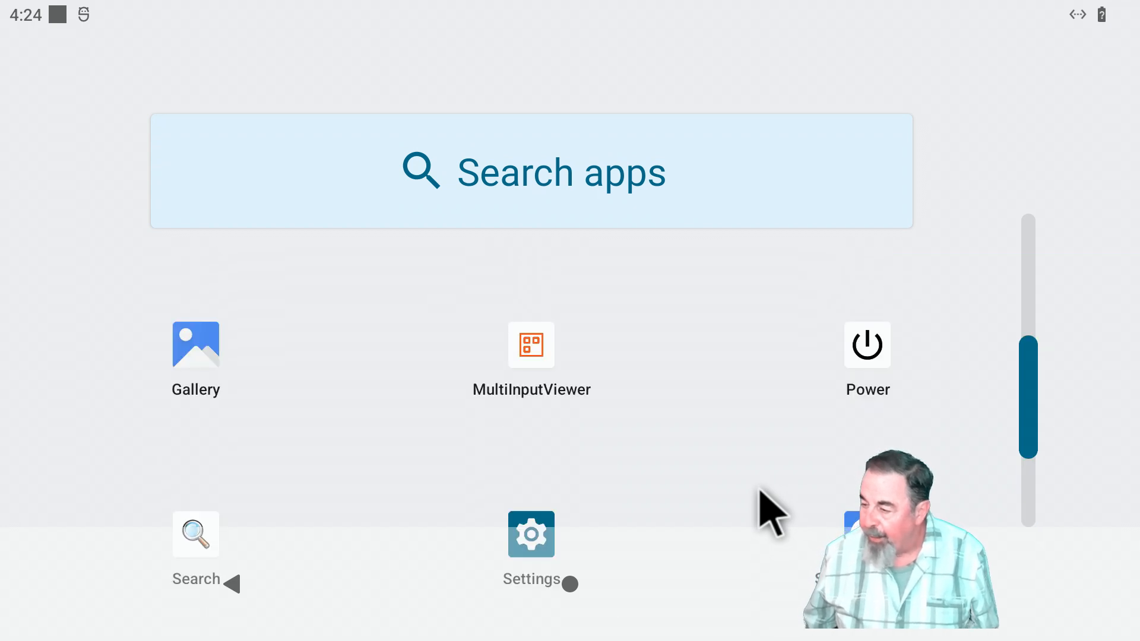
mouse_move(536, 418)
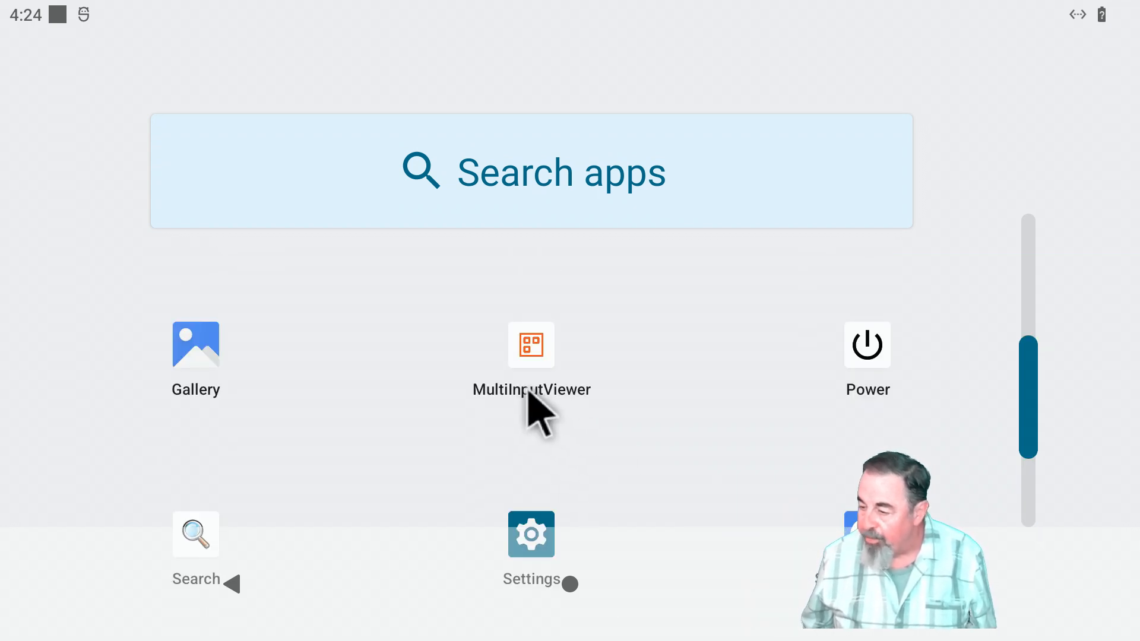
scroll("up", 3)
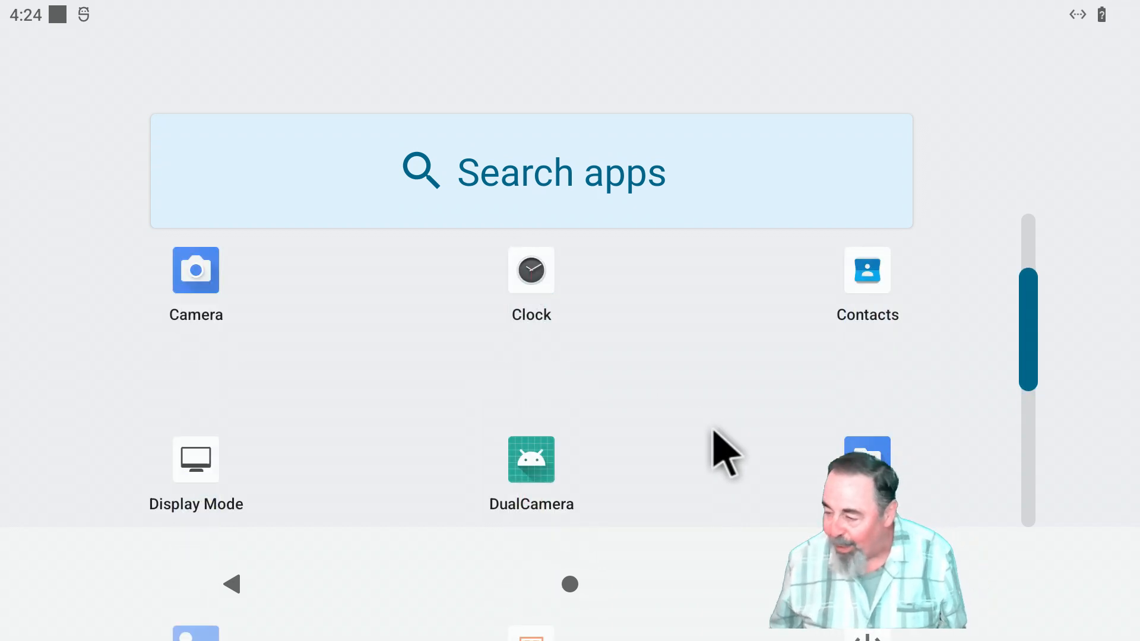
scroll("up", 3)
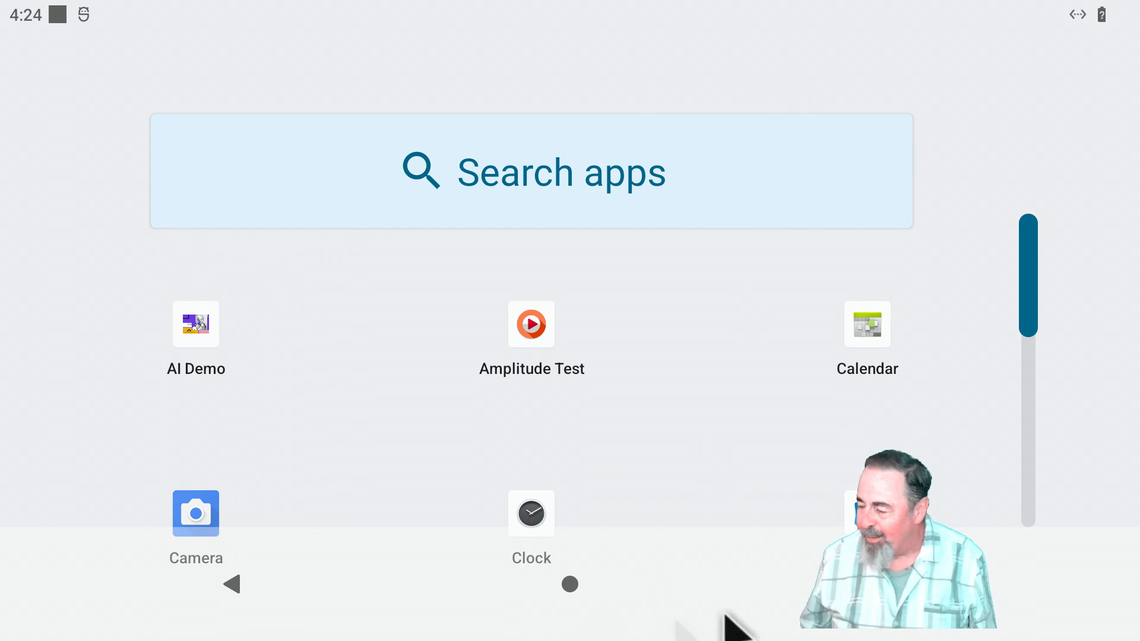
scroll("down", 3)
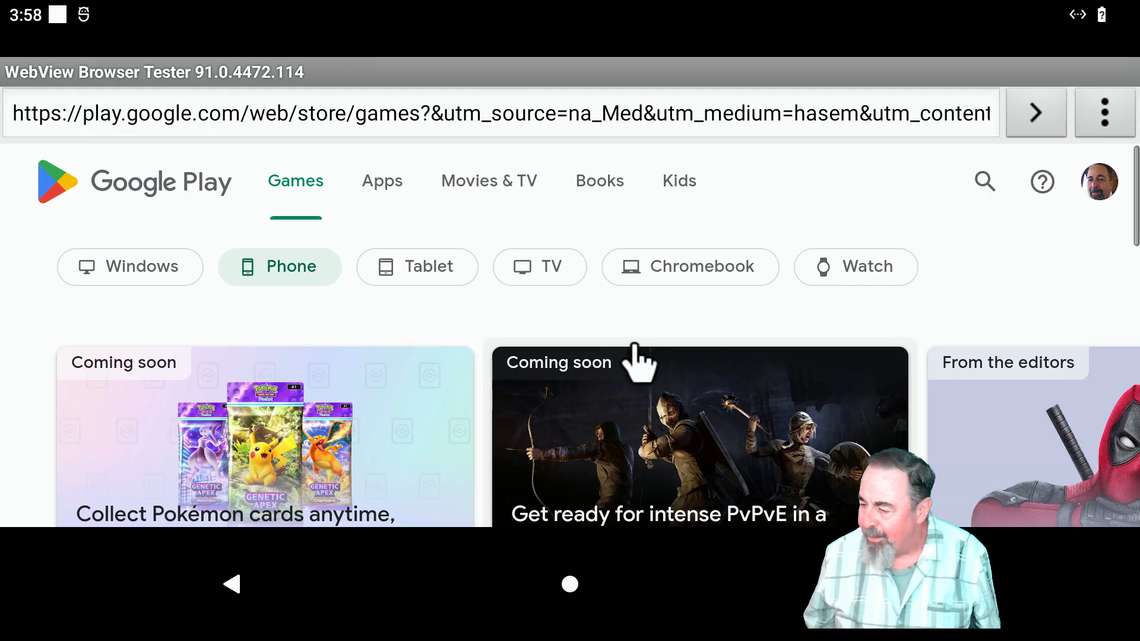
mouse_move(645, 355)
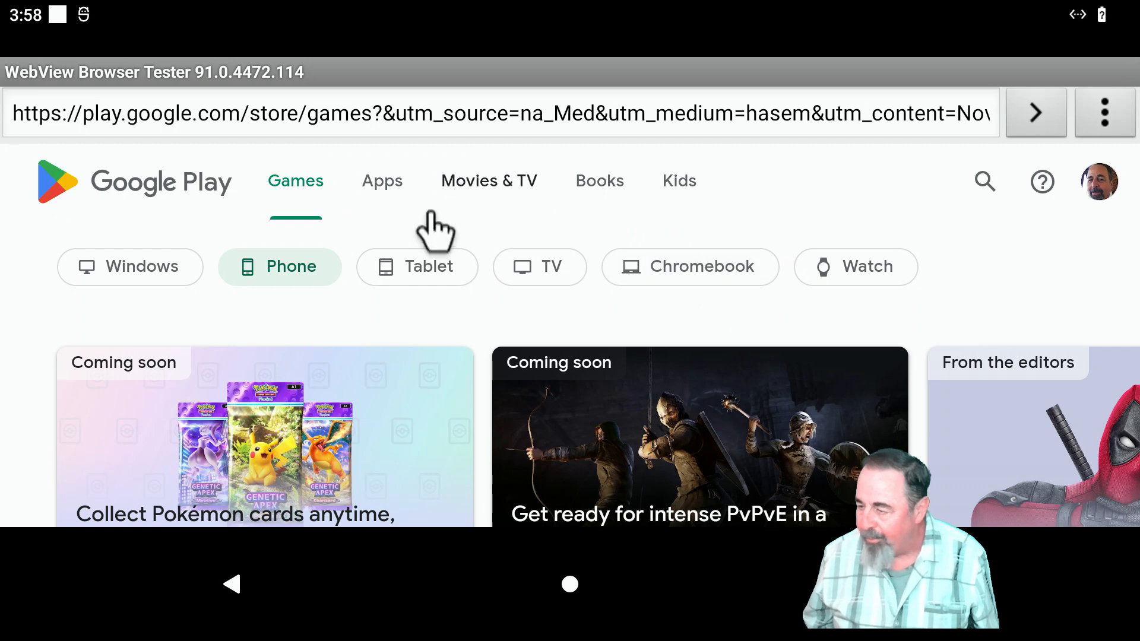
mouse_move(923, 197)
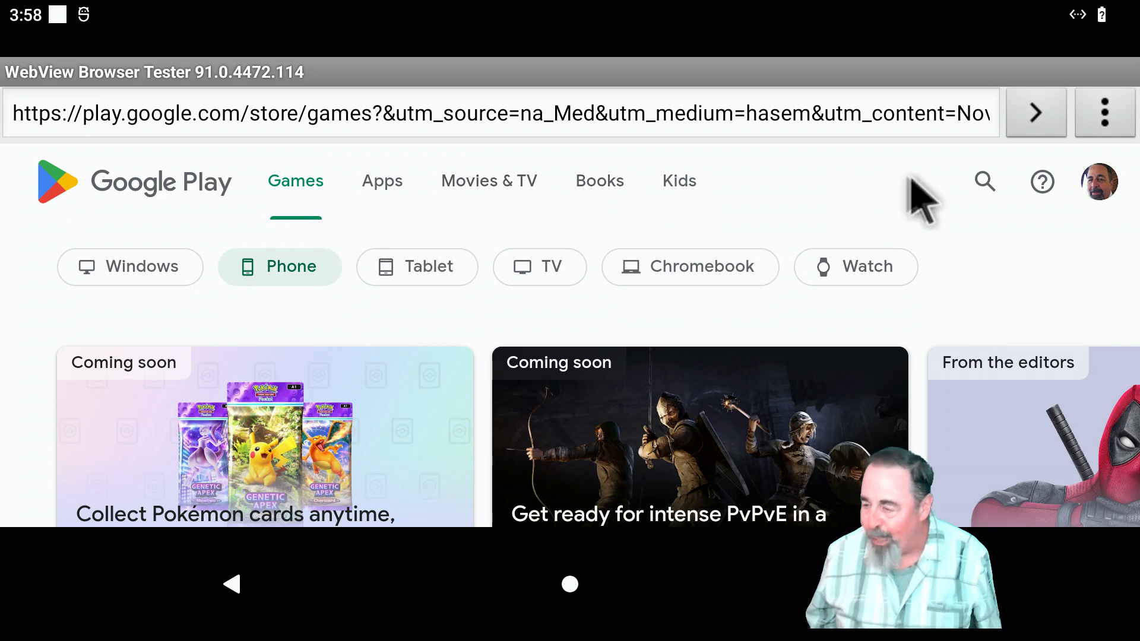
- Search Google Play apps & games for 'firefox'
left_click(984, 181)
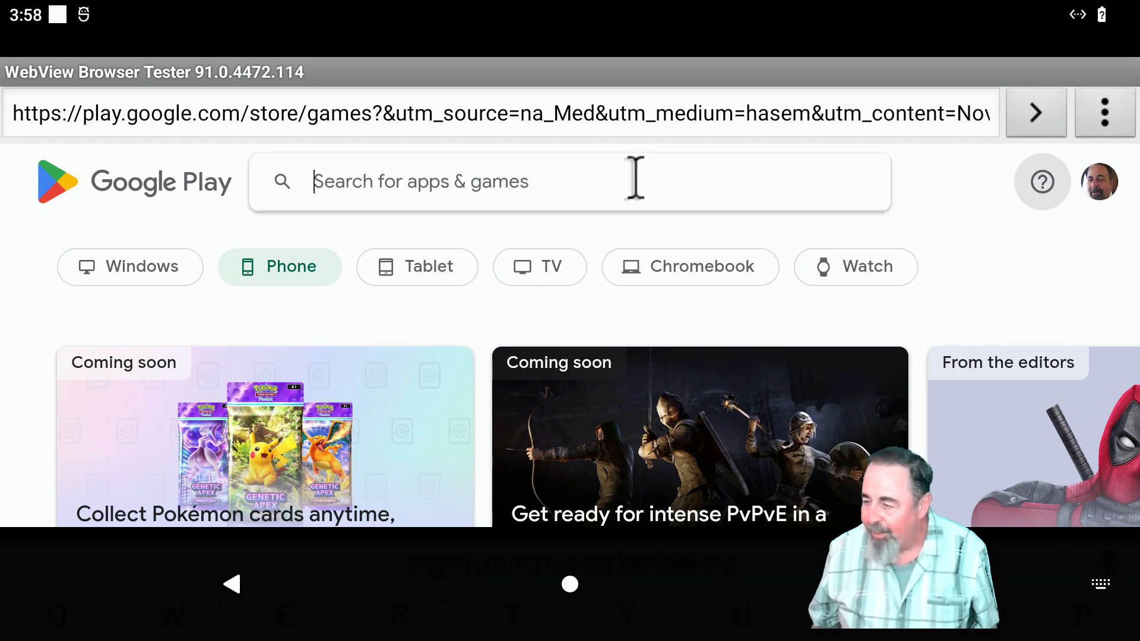
left_click(509, 181)
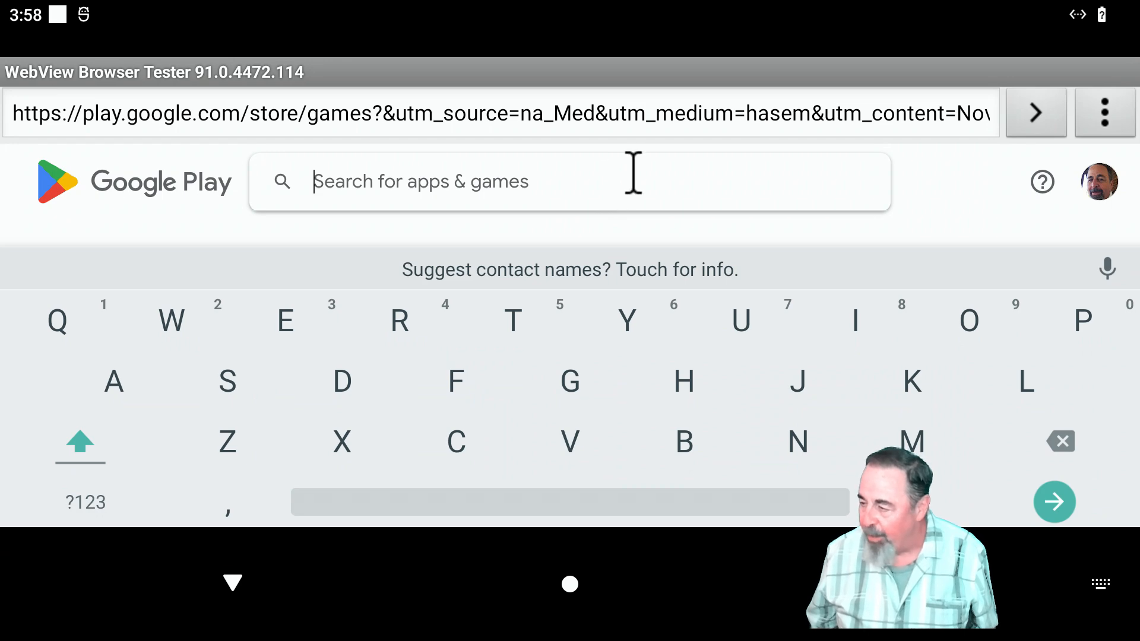
type("firefox")
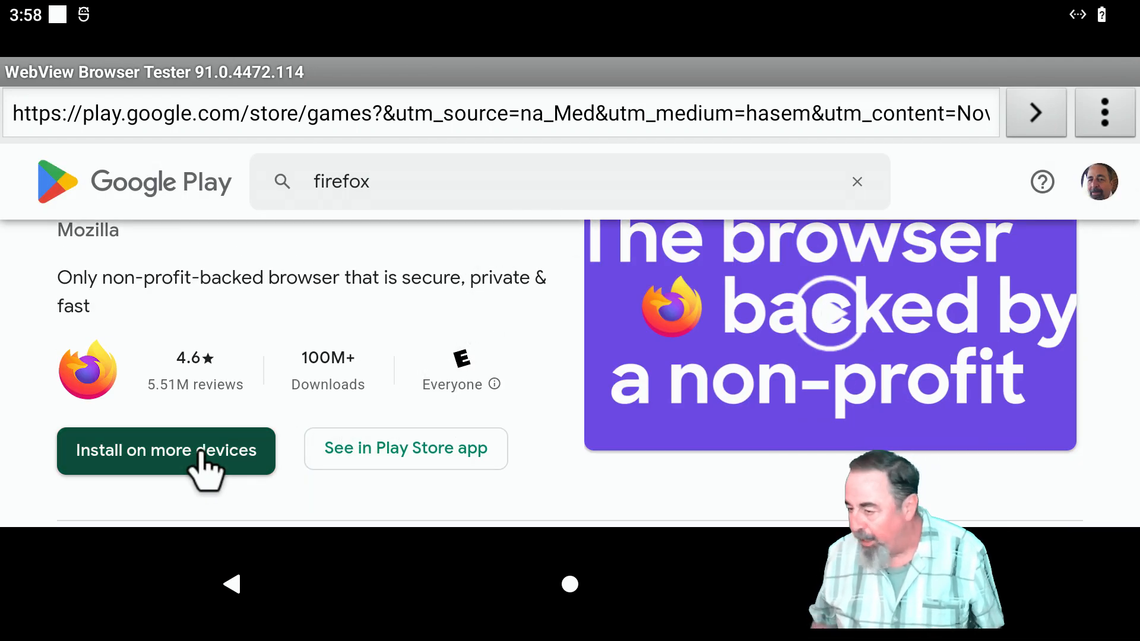
- Check Firefox's install-on-device chooser, close it, then open Firefox in the Play Store app
left_click(166, 450)
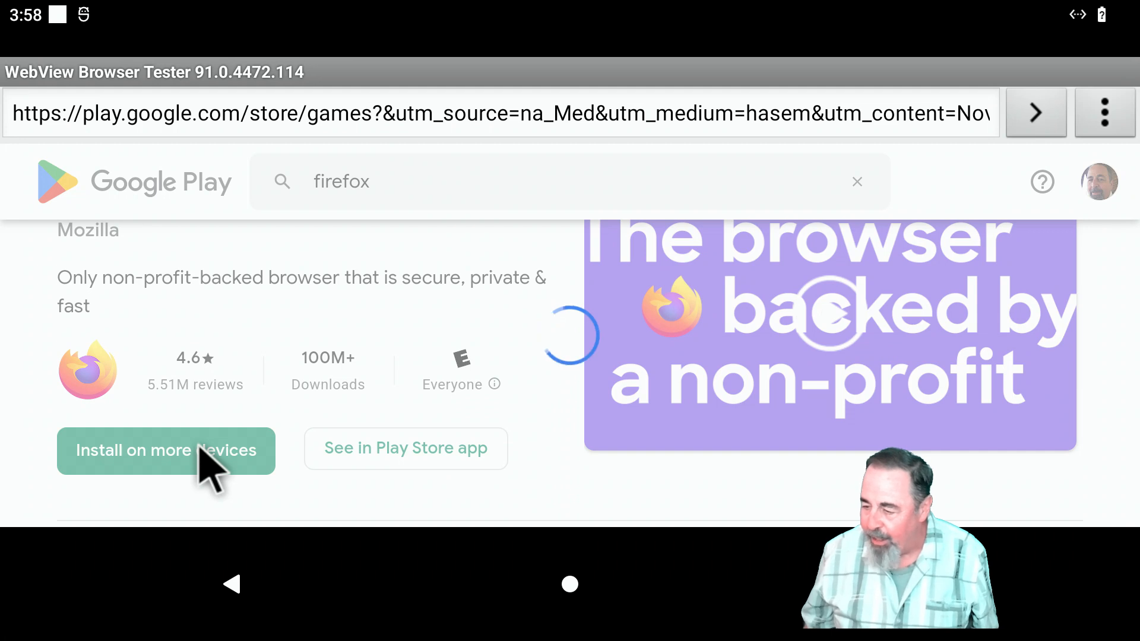
left_click(165, 450)
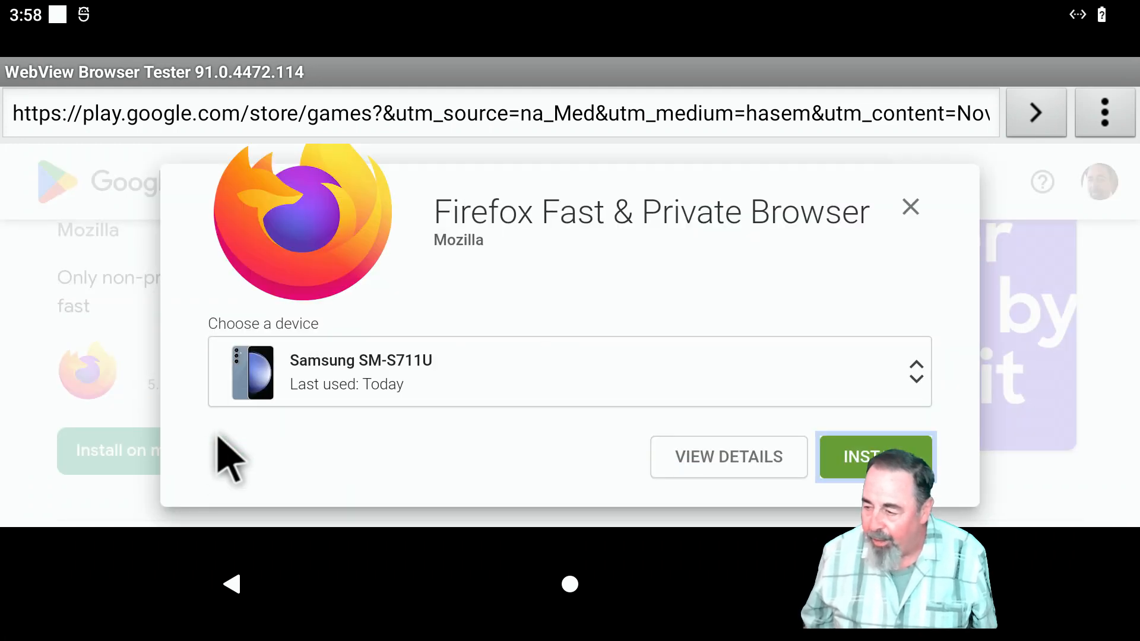
mouse_move(919, 396)
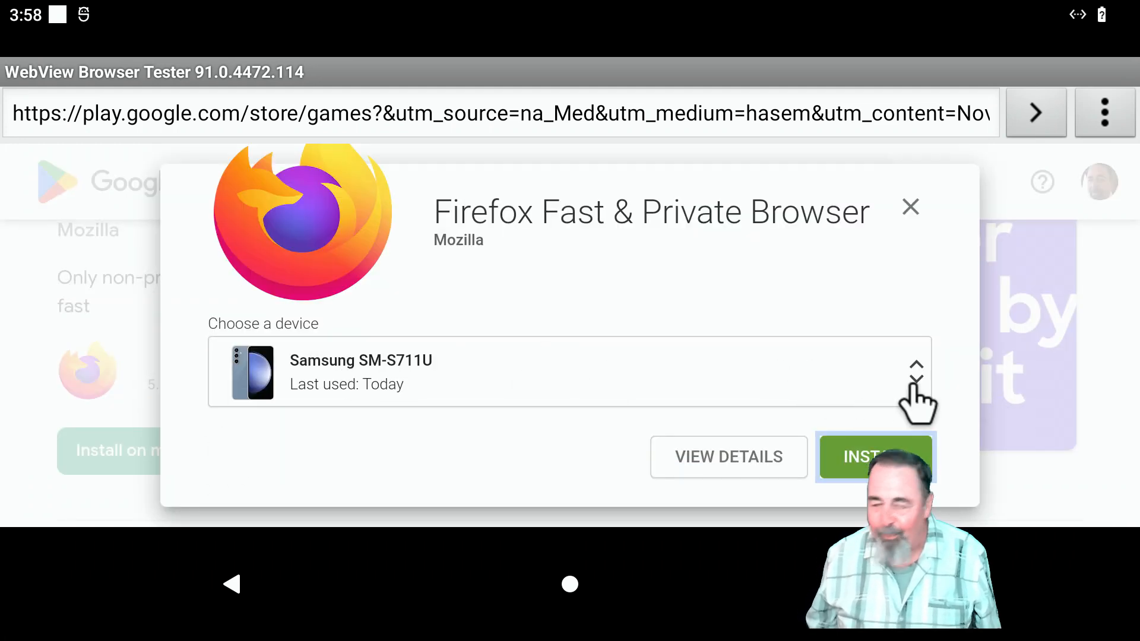
left_click(916, 373)
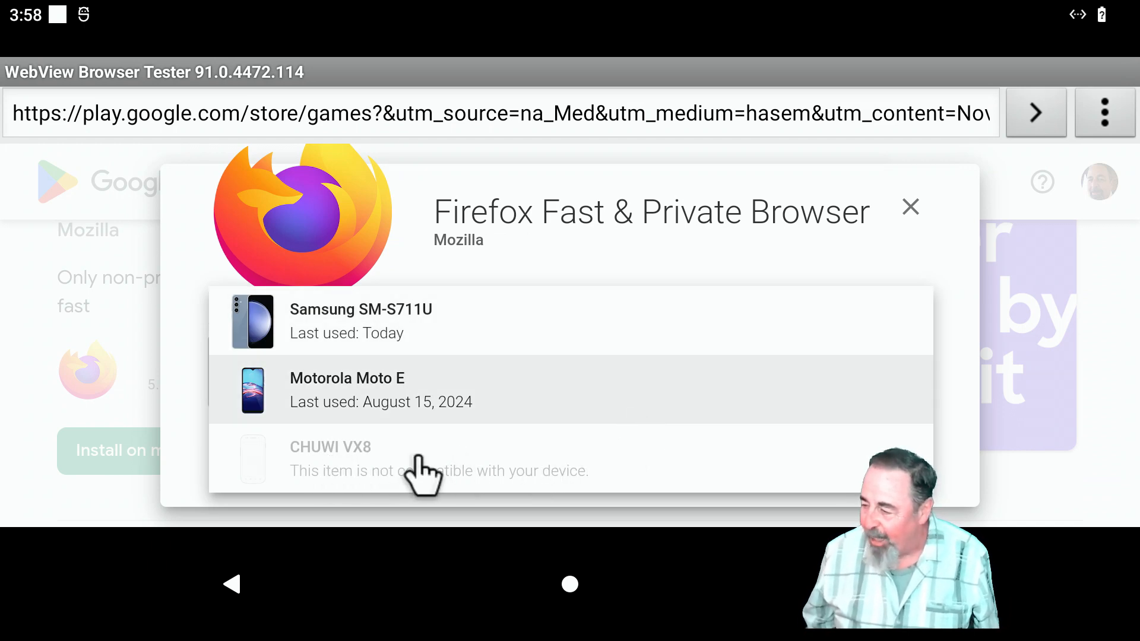
mouse_move(418, 469)
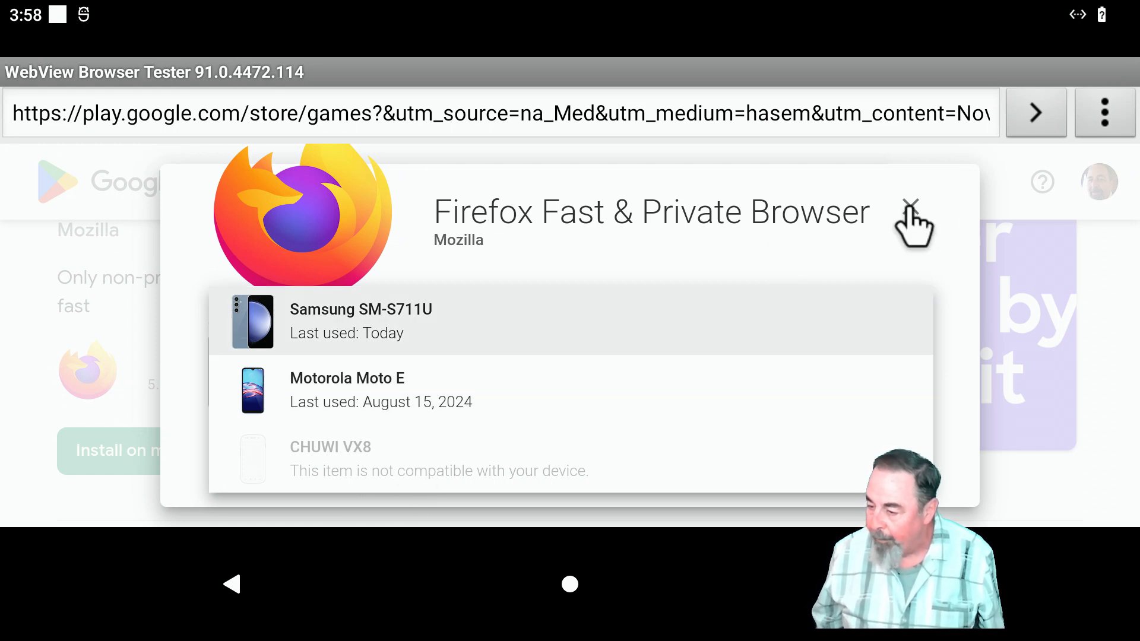
left_click(911, 210)
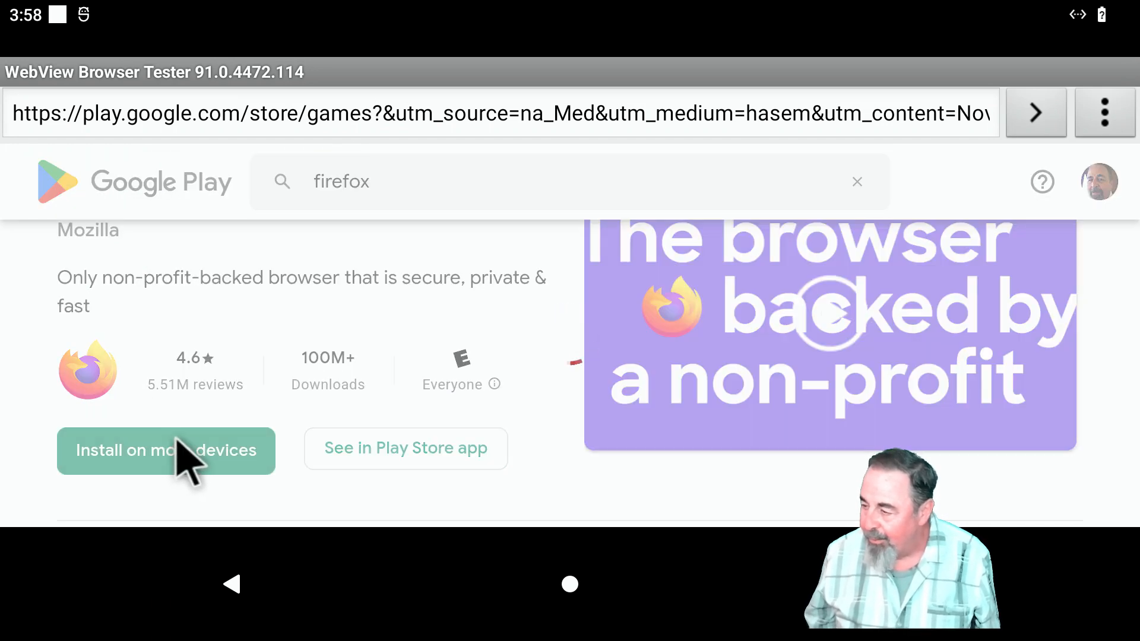
left_click(166, 450)
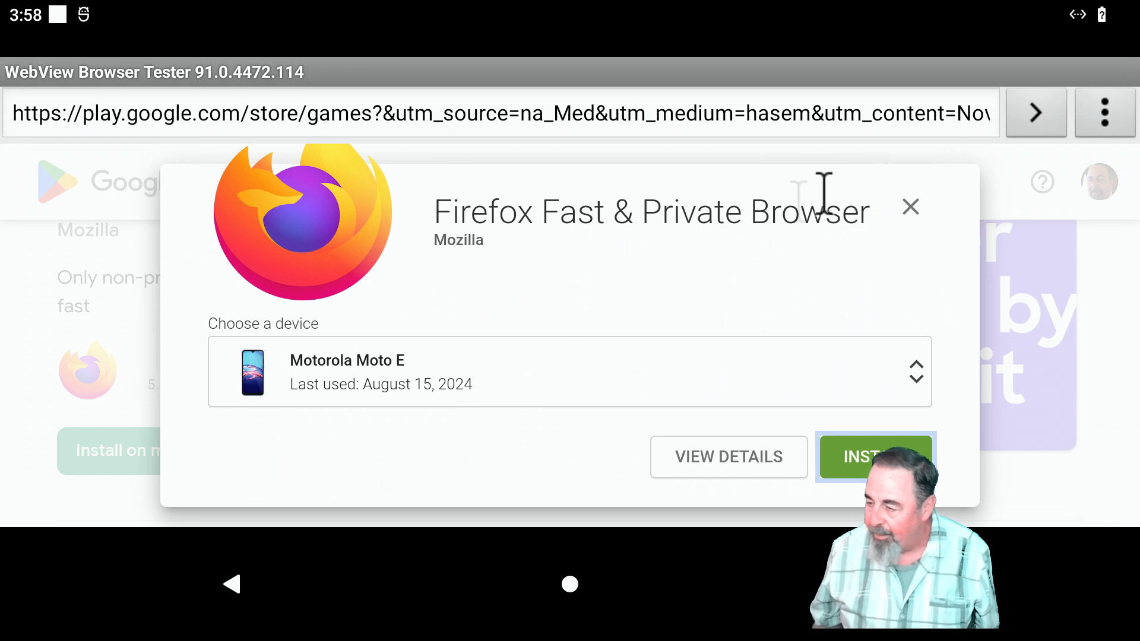
left_click(910, 207)
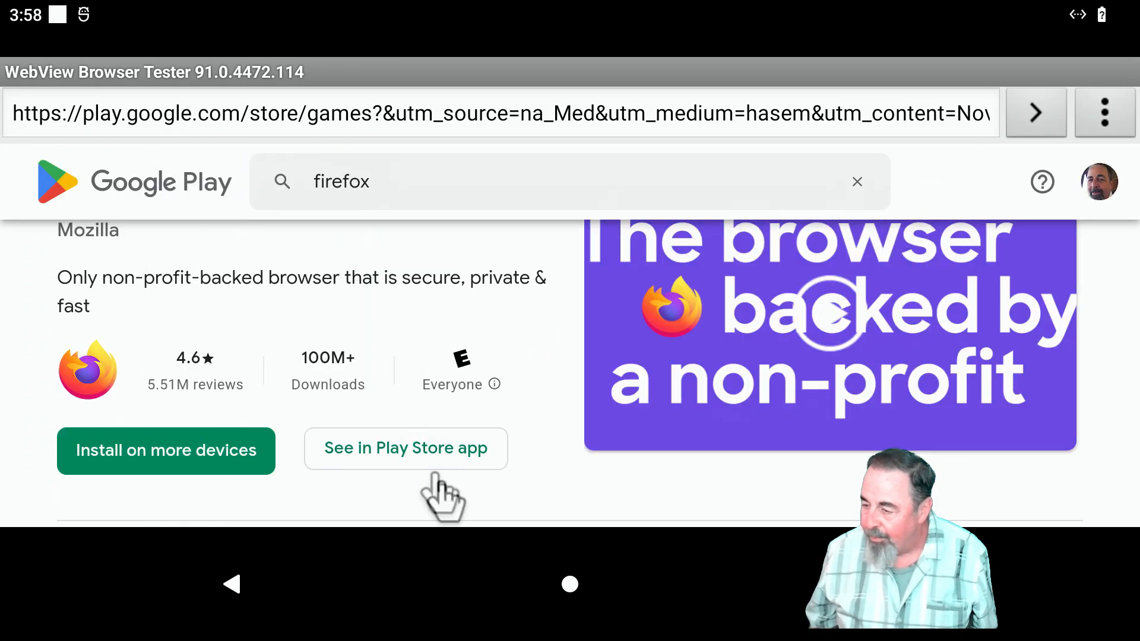
left_click(404, 449)
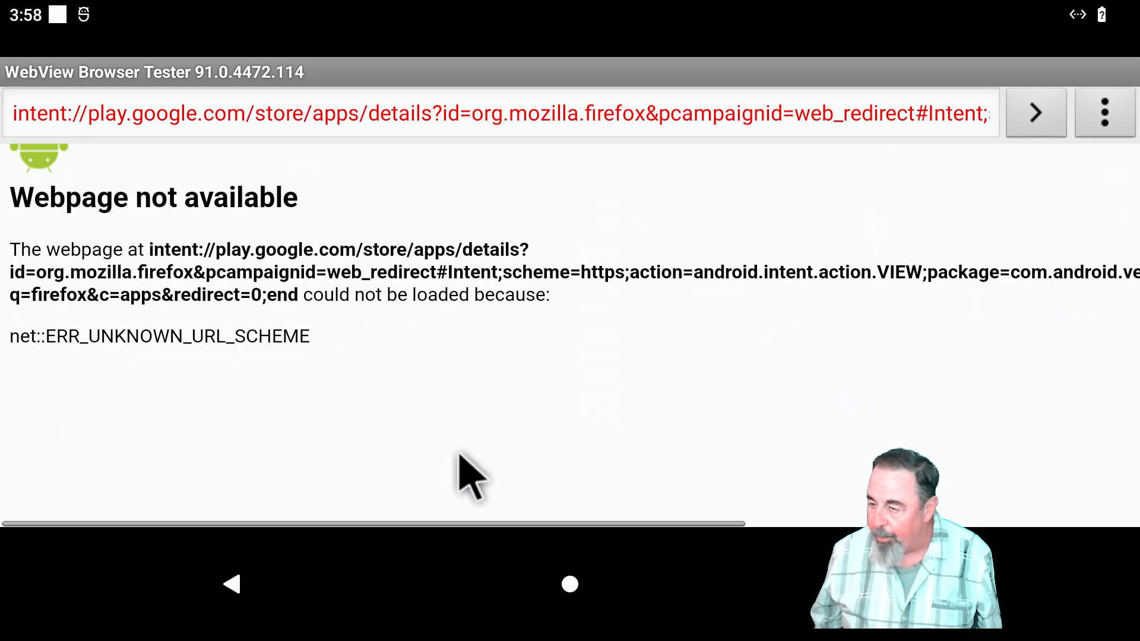
mouse_move(280, 382)
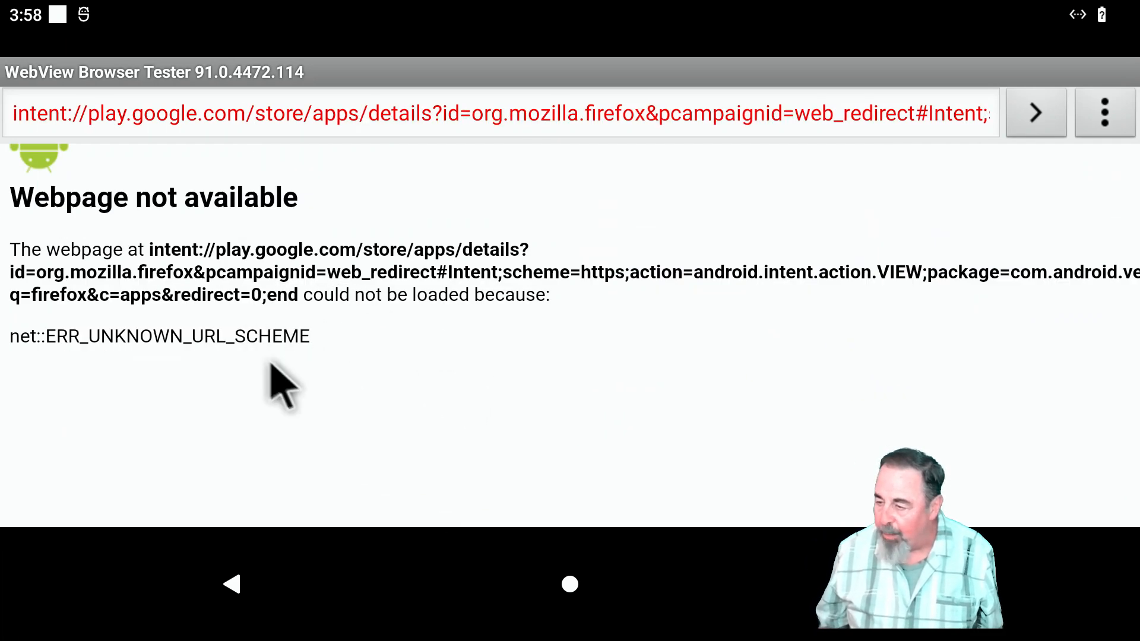
mouse_move(142, 269)
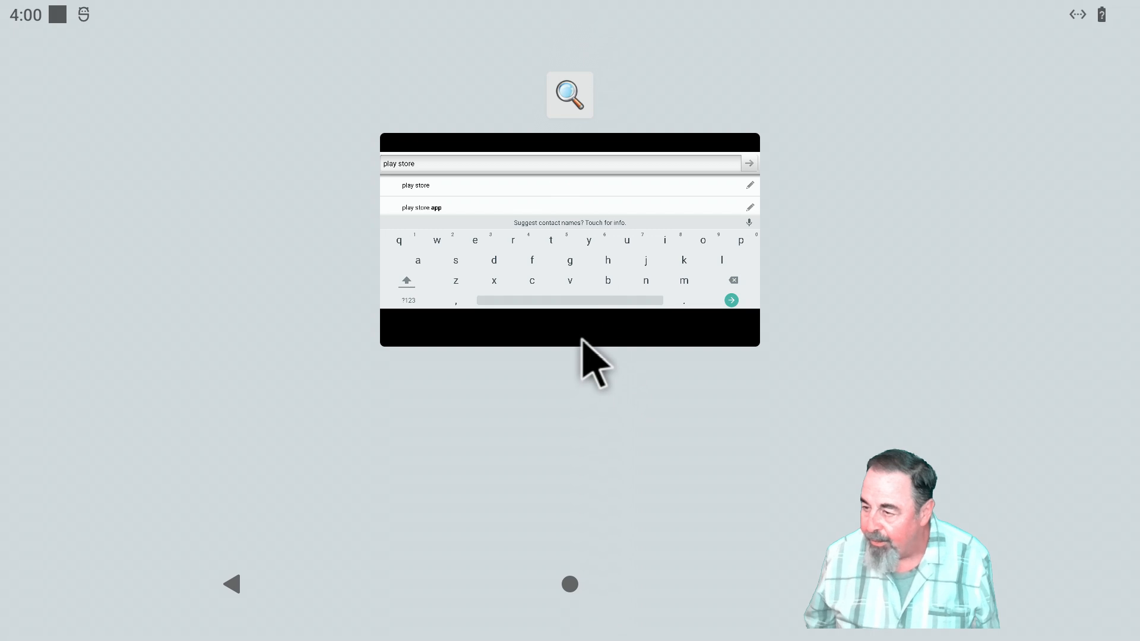
mouse_move(587, 356)
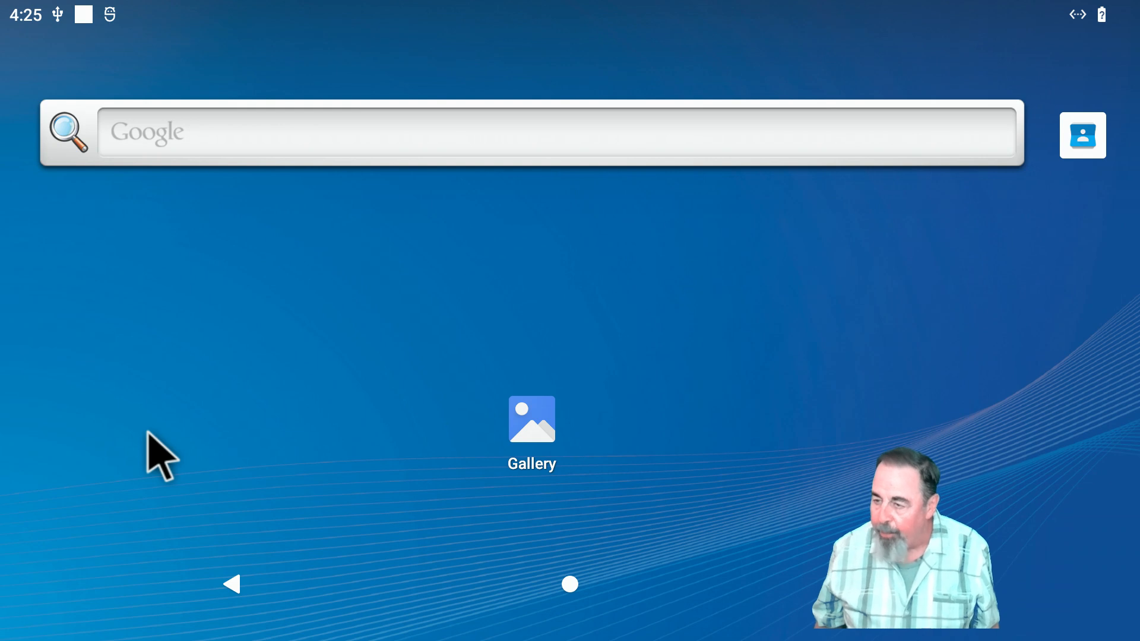
mouse_move(77, 44)
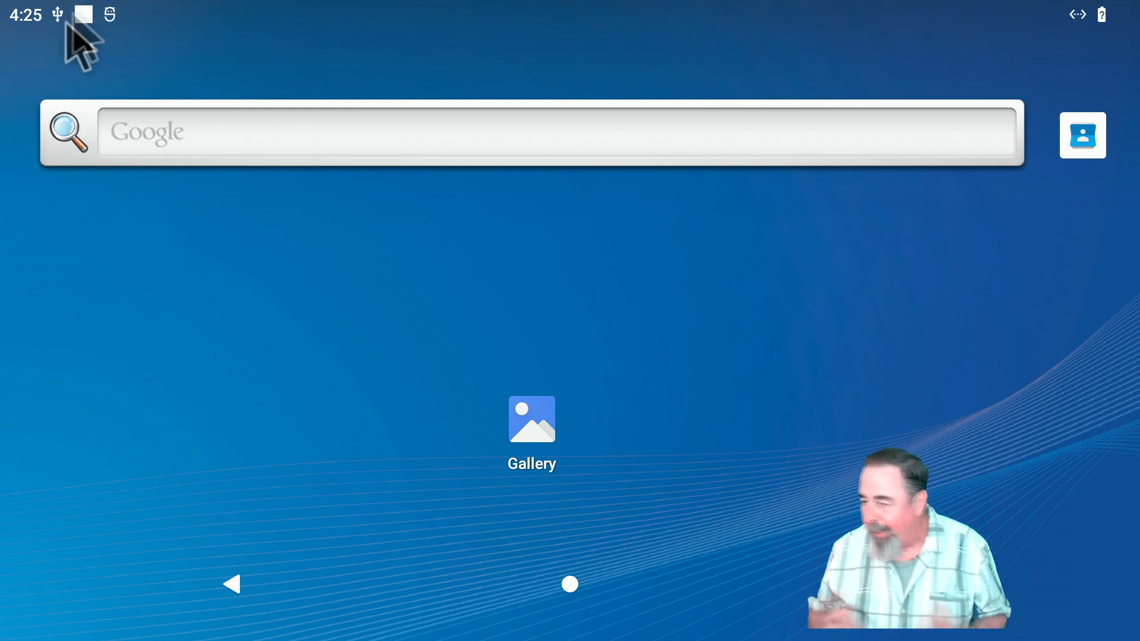
- Pull down the notifications showing the newly detected USB drive
scroll("down", 3)
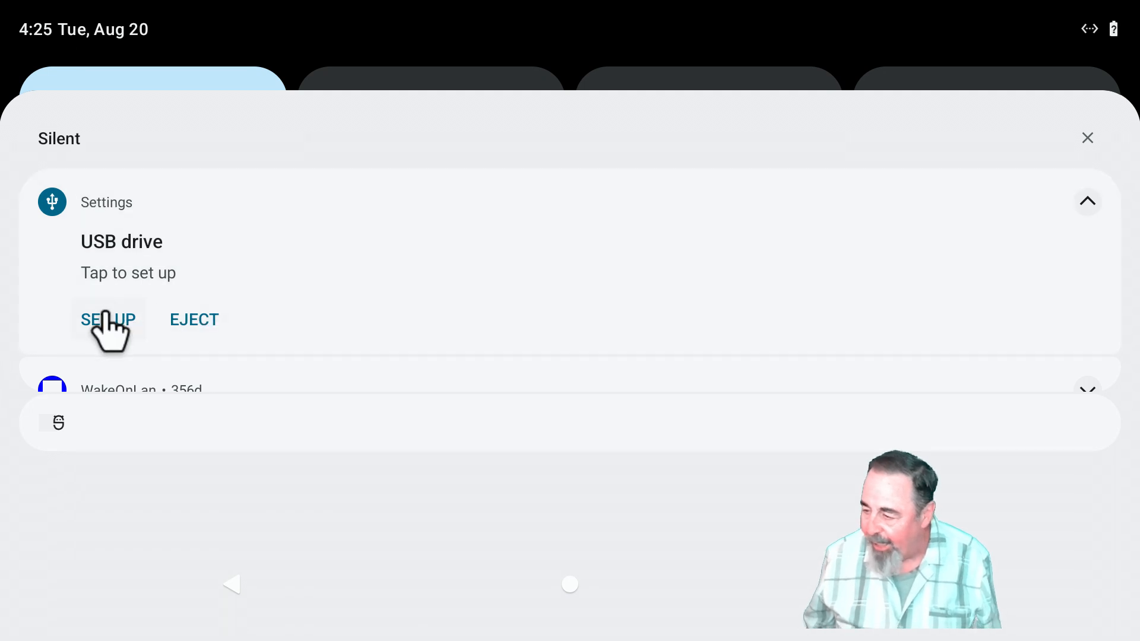
- Set up the USB drive and browse its contents in the Files app
left_click(107, 320)
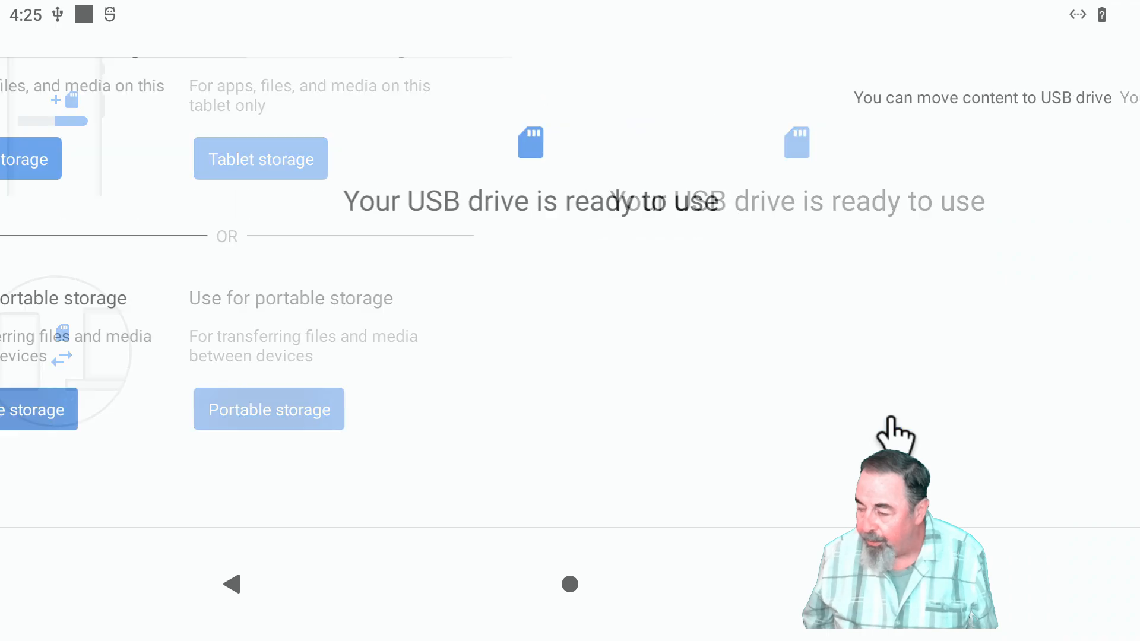
left_click(231, 584)
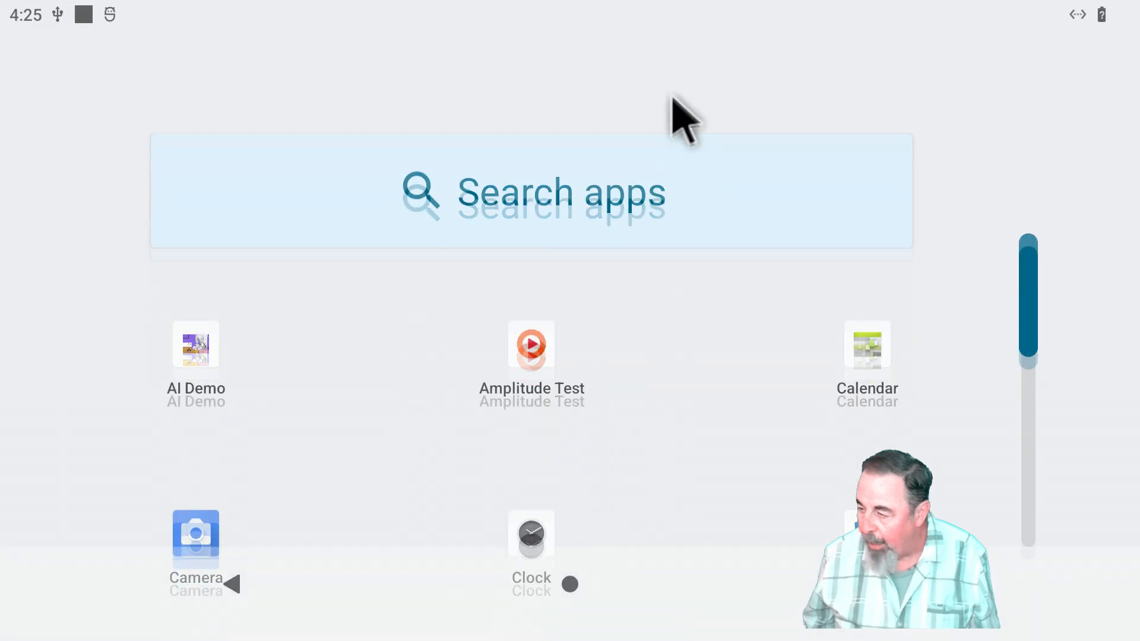
scroll("down", 3)
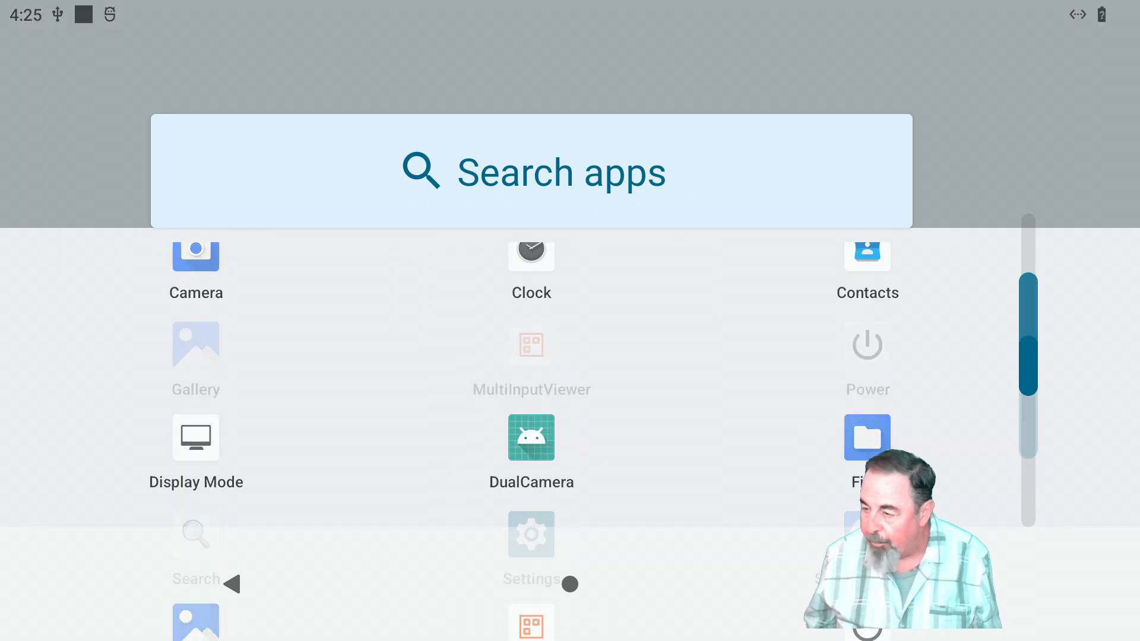
left_click(865, 437)
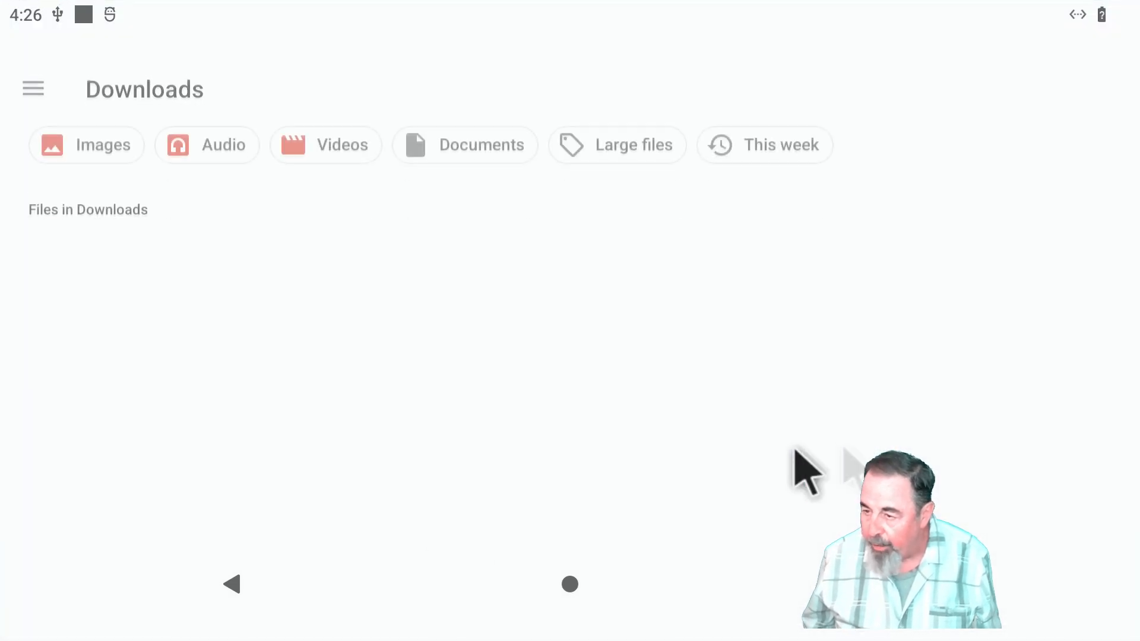
left_click(32, 87)
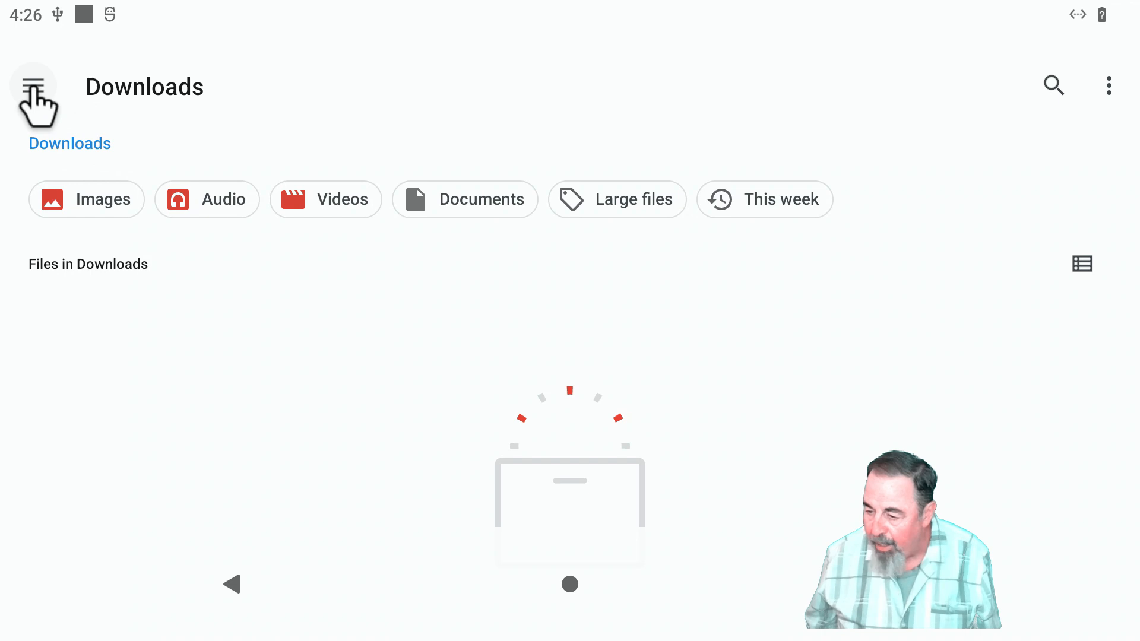
left_click(34, 85)
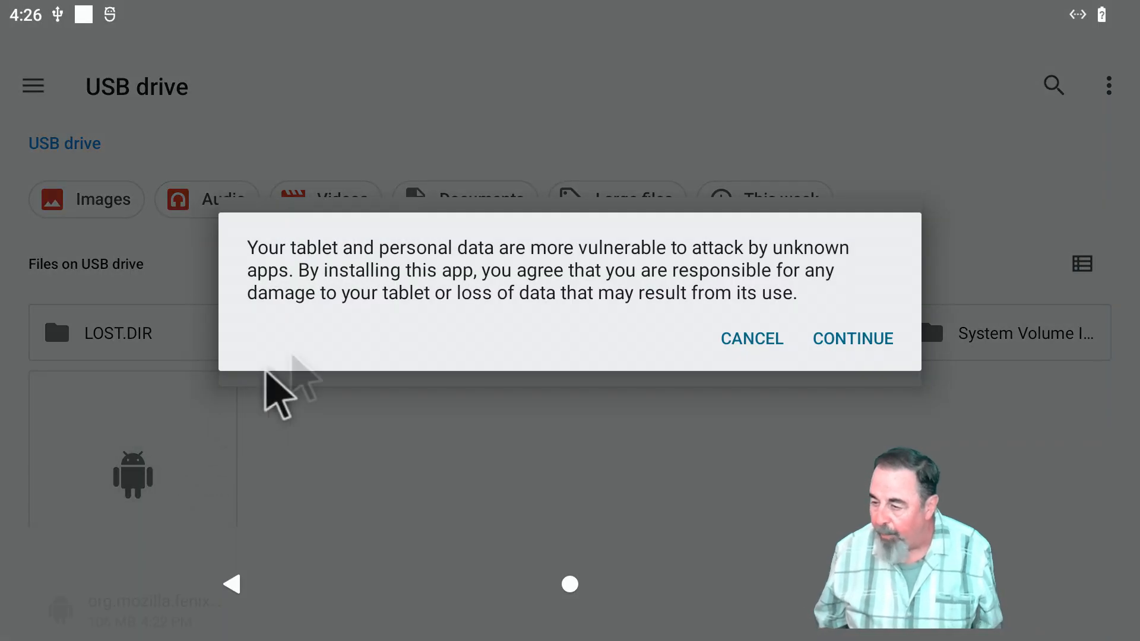
mouse_move(418, 298)
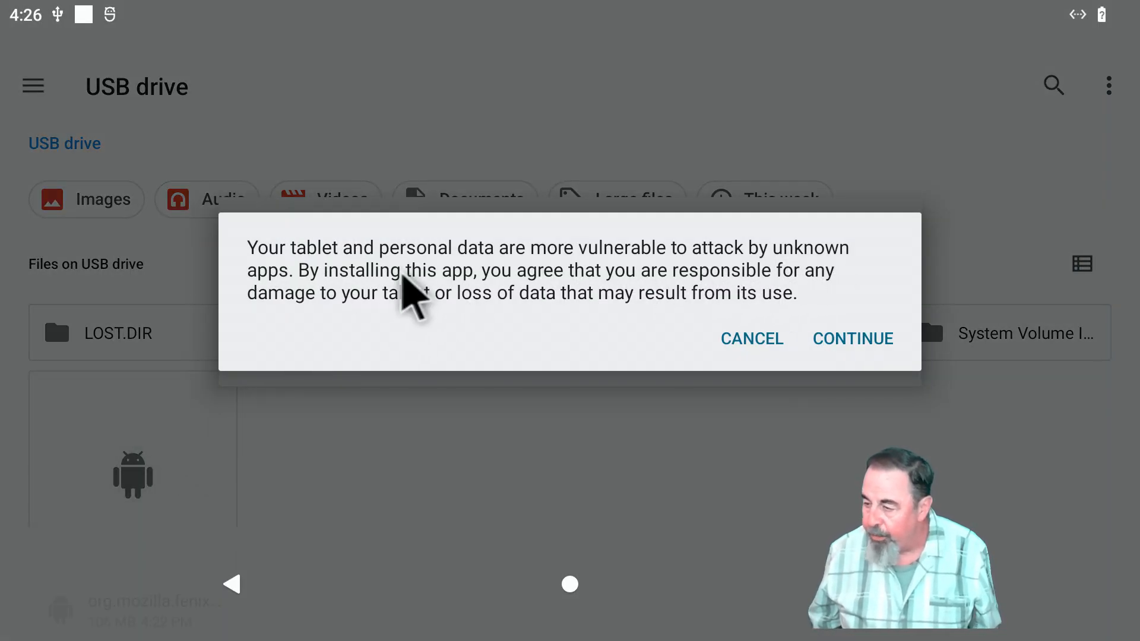
- Try installing the Firefox Nightly APK and dismiss the incompatible-app message
left_click(852, 339)
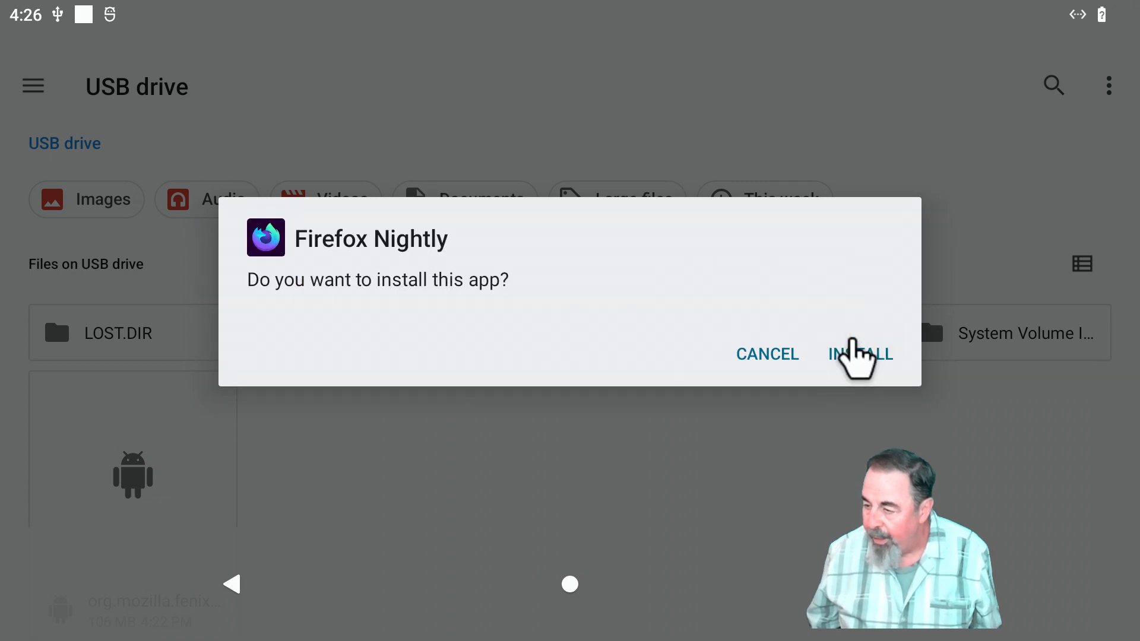
left_click(860, 353)
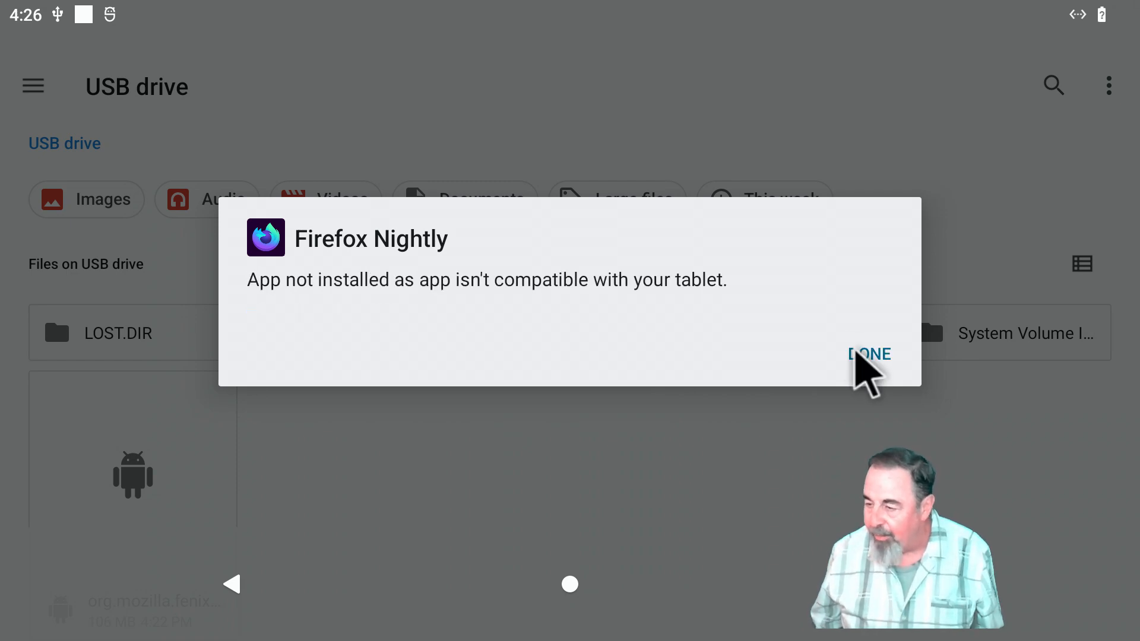
left_click(868, 354)
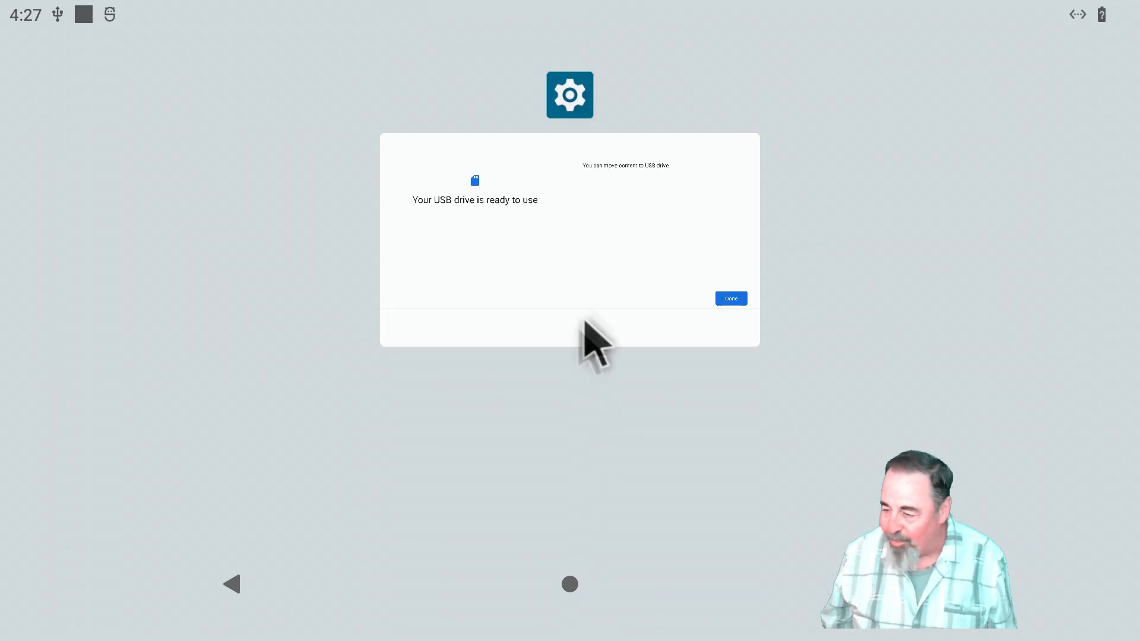
left_click(730, 299)
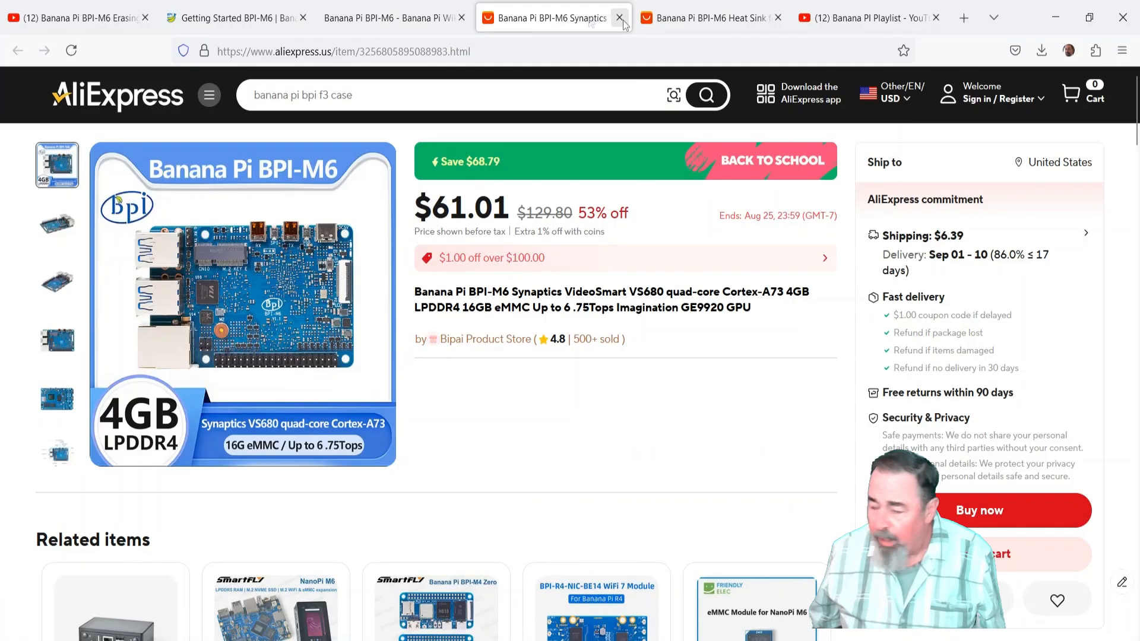
- Cycle through the eMMC erasing video, Banana Pi wiki Android downloads, and Banana PI Playlist tabs
left_click(709, 17)
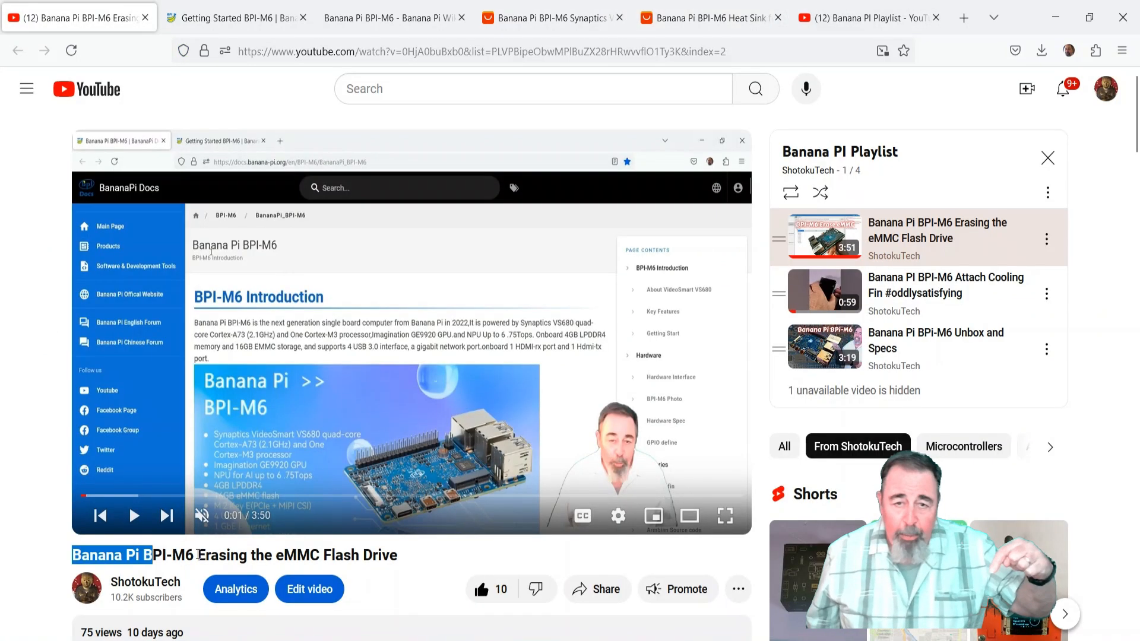
left_click(392, 16)
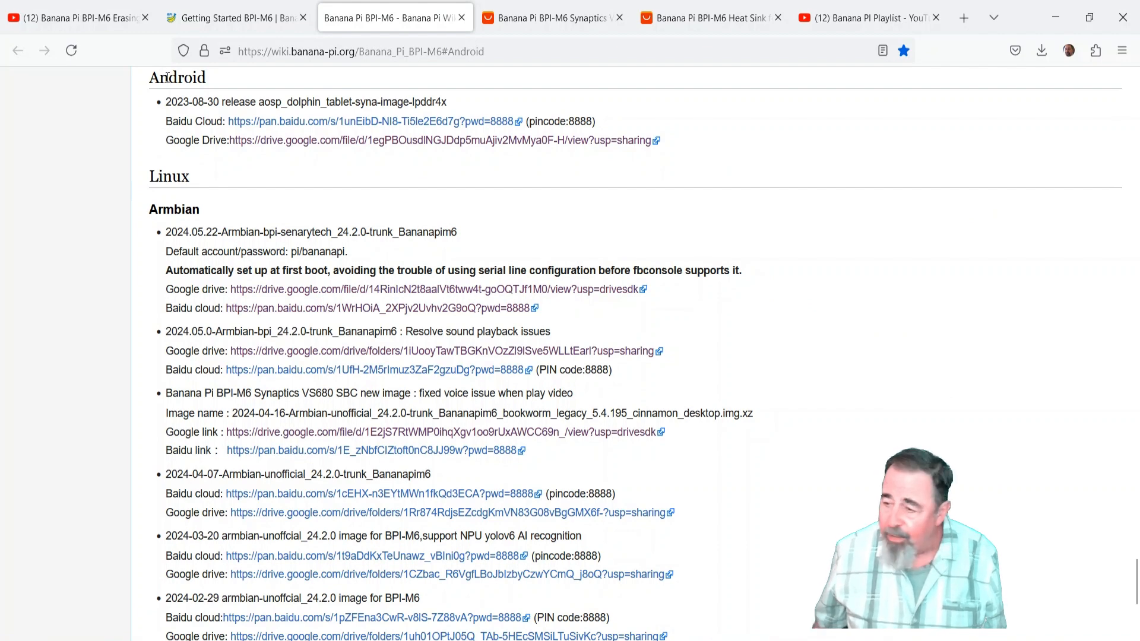
left_click(864, 16)
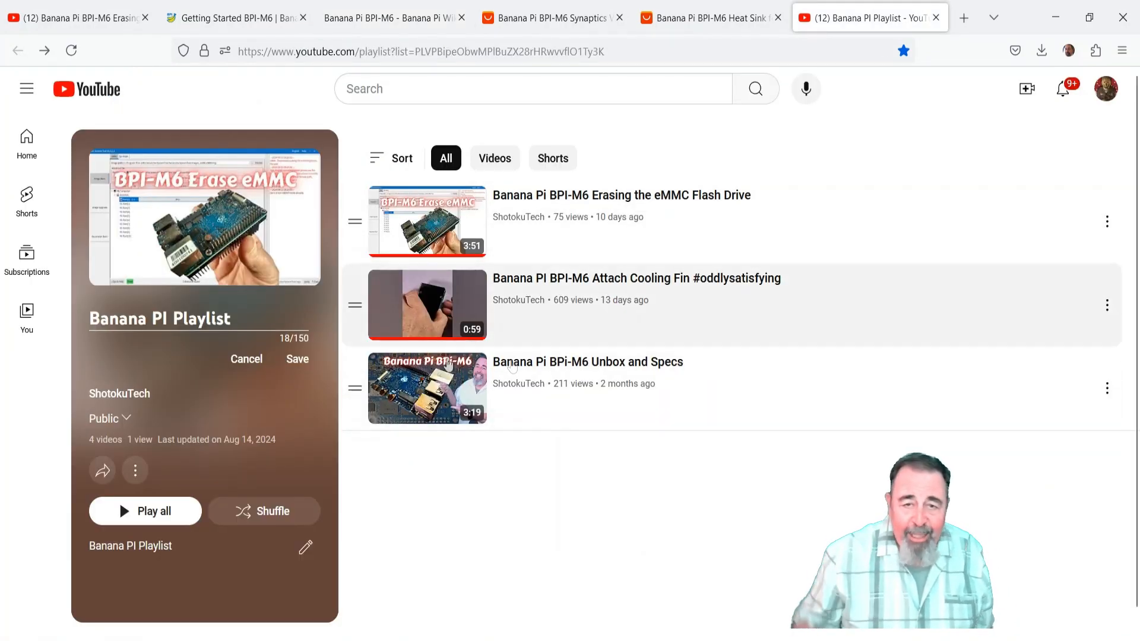
mouse_move(622, 248)
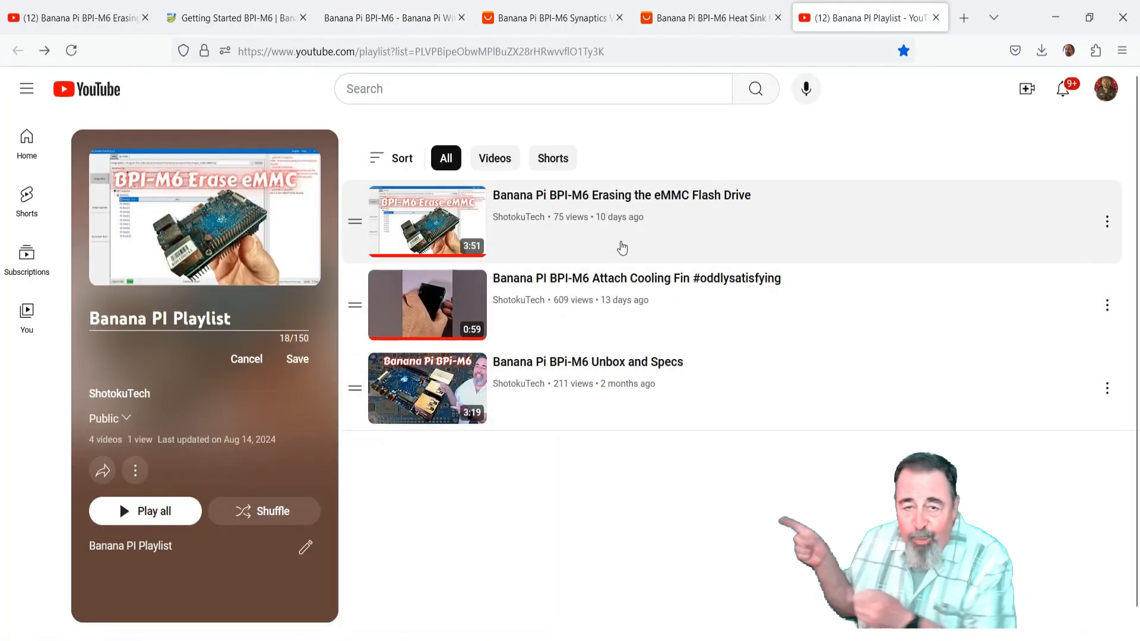